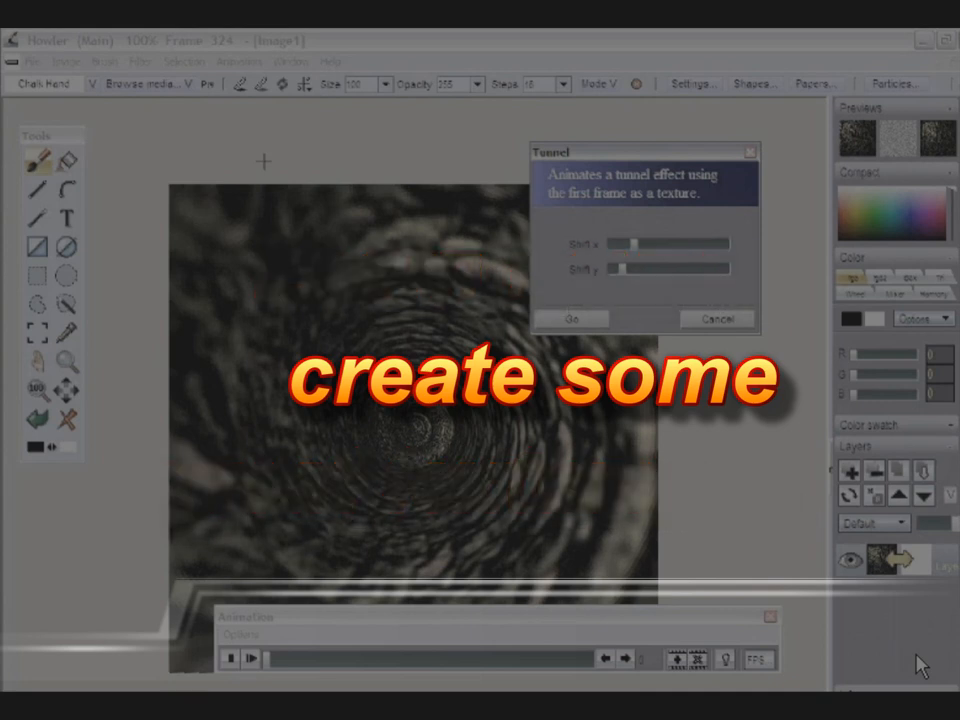
# - Browse the brush media library through Scratch tool to the Sidewalk category listing Chalk Hand
pyautogui.click(570, 318)
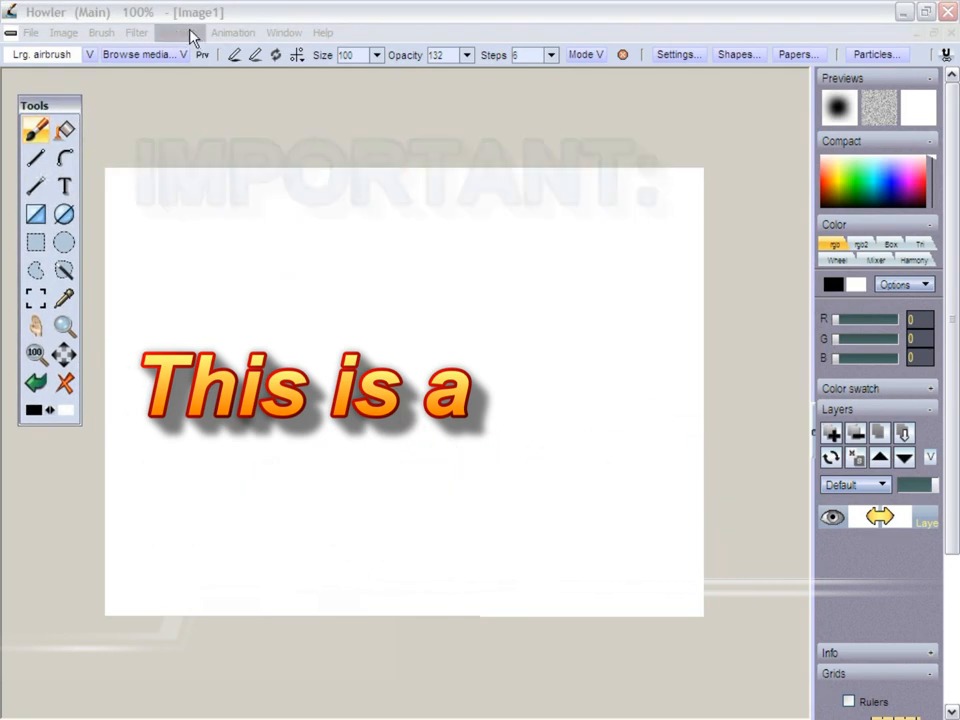
pyautogui.click(137, 32)
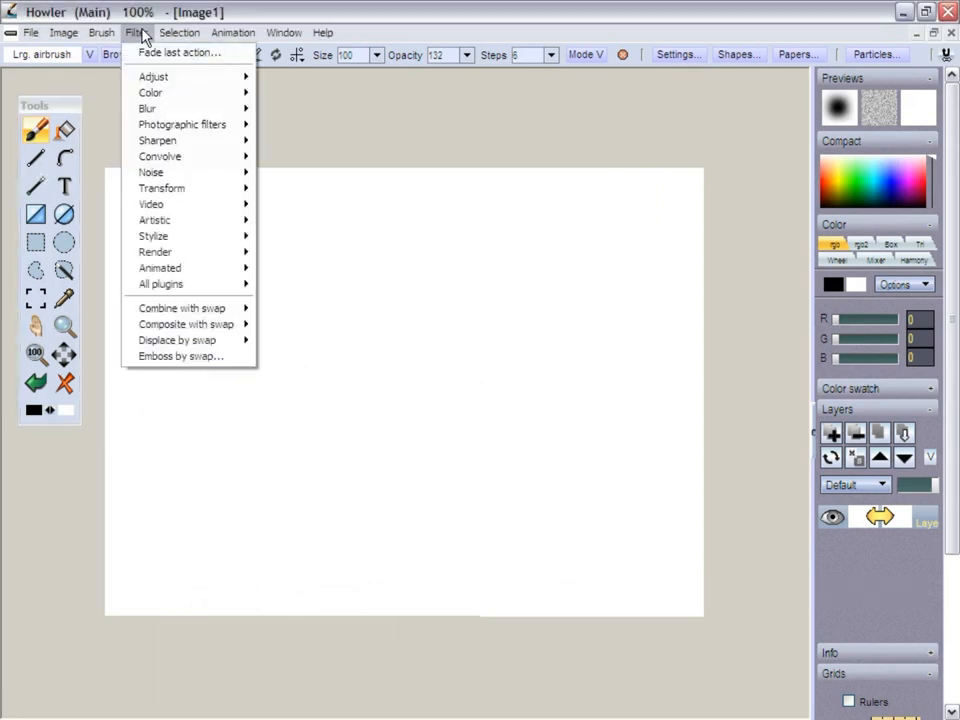
pyautogui.moveTo(147, 108)
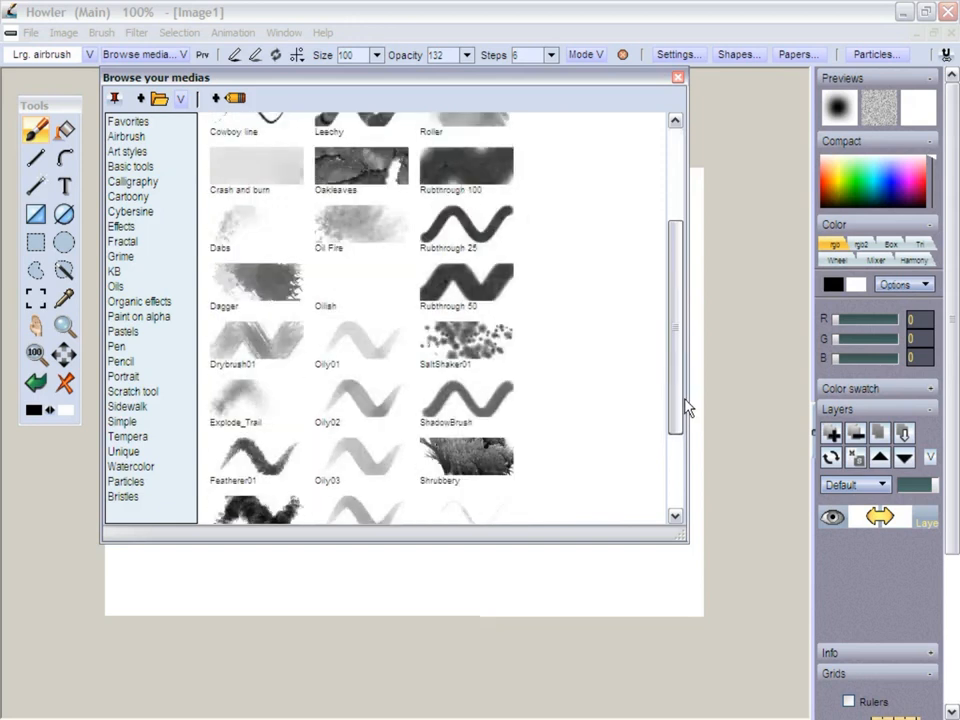
pyautogui.scroll(-3)
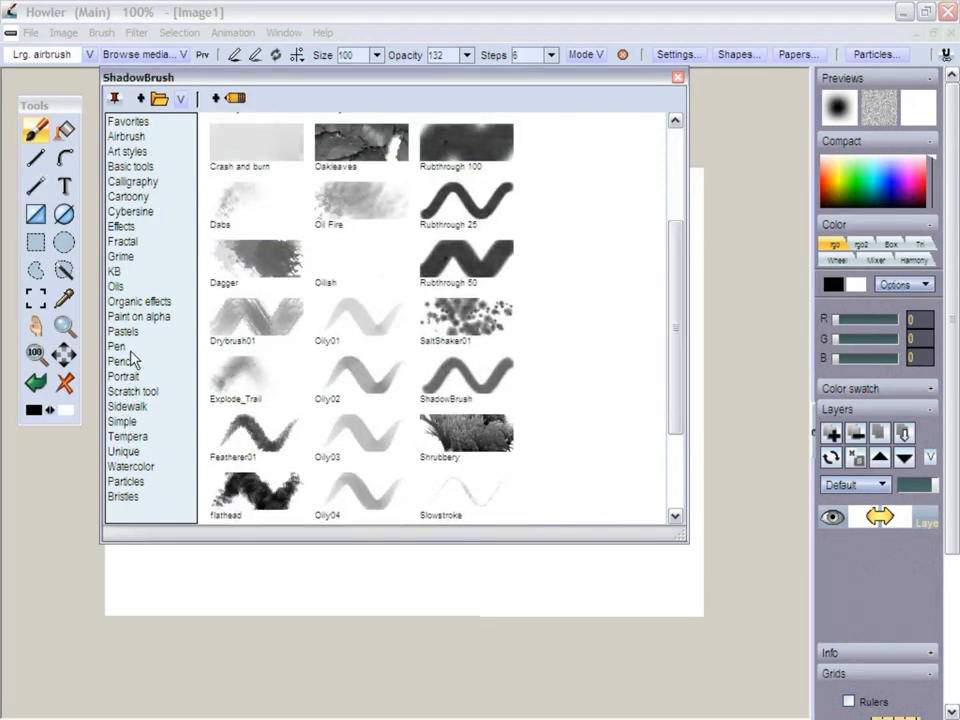
pyautogui.click(139, 316)
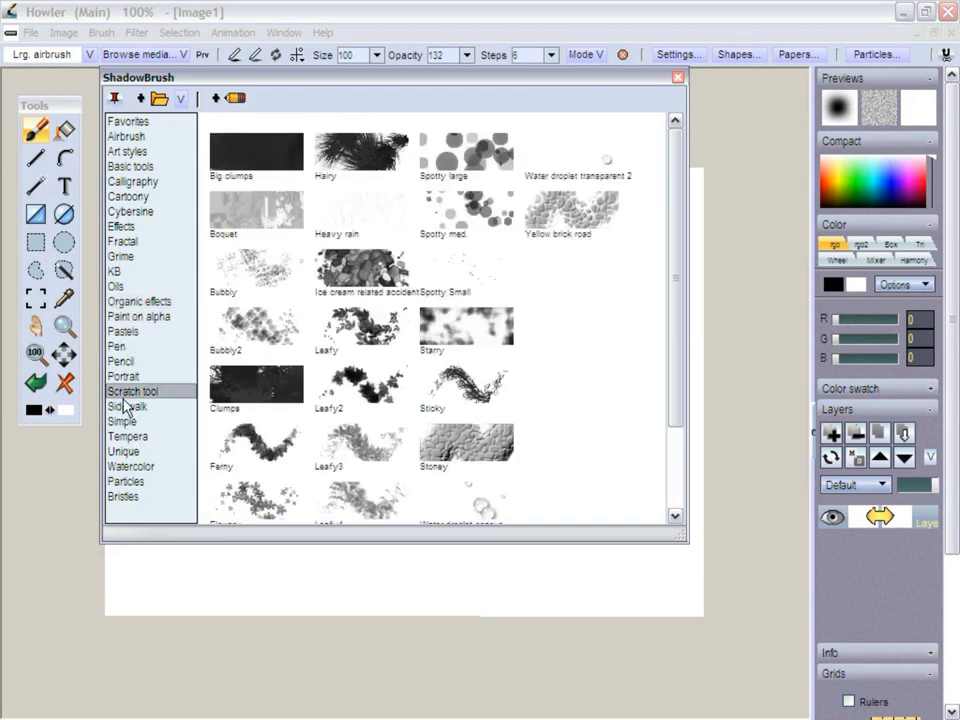
pyautogui.click(127, 406)
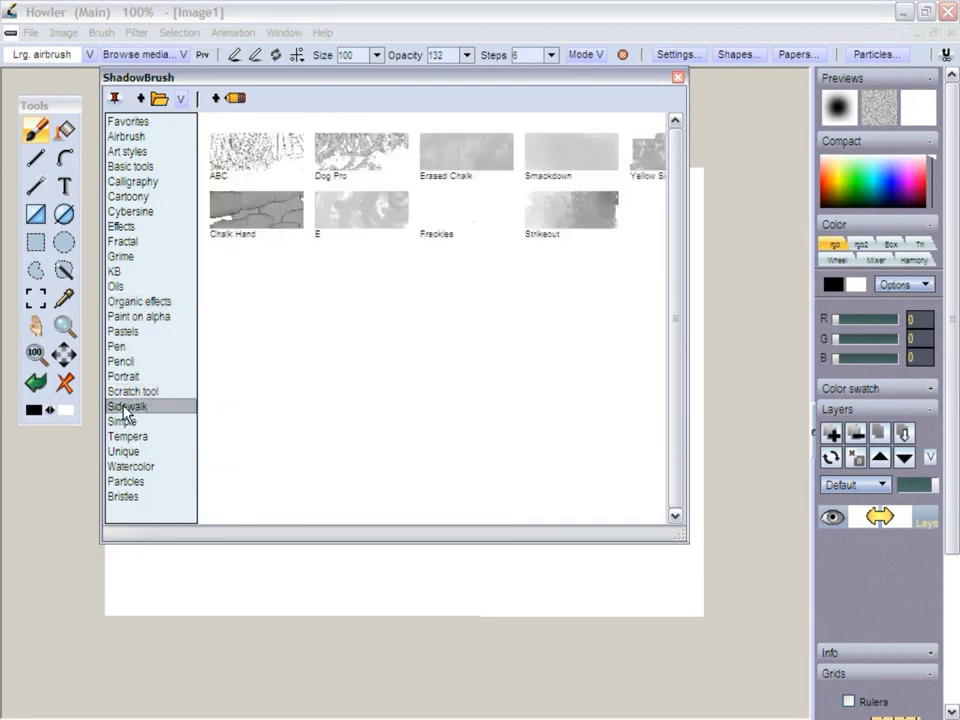
# - Select the Chalk Hand brush, paint strokes over the canvas, and show the Brush buffer settings
pyautogui.doubleClick(255, 210)
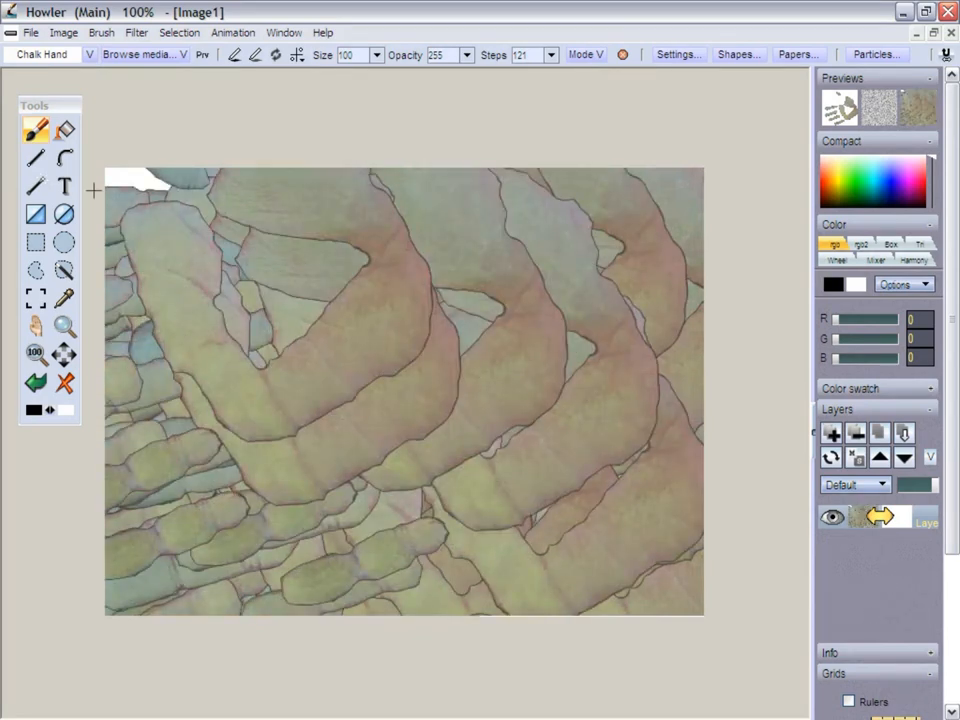
pyautogui.click(100, 32)
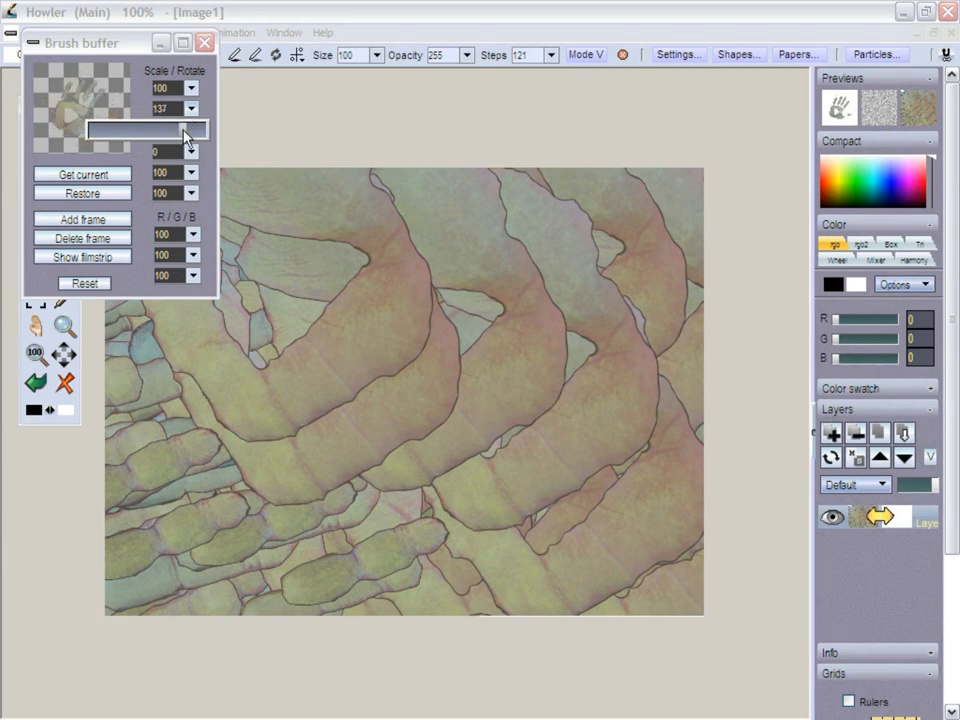
# - Rotate the hand brush image, paint large prints, and dismiss the Brush Manager error
pyautogui.moveTo(185, 108); pyautogui.dragTo(210, 108)
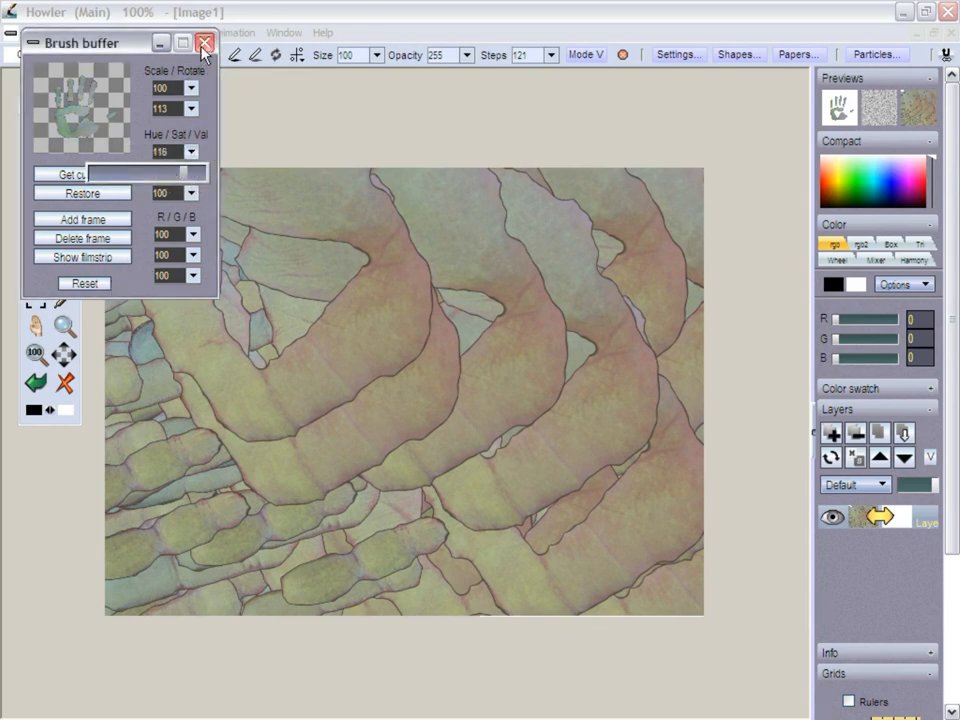
pyautogui.click(205, 43)
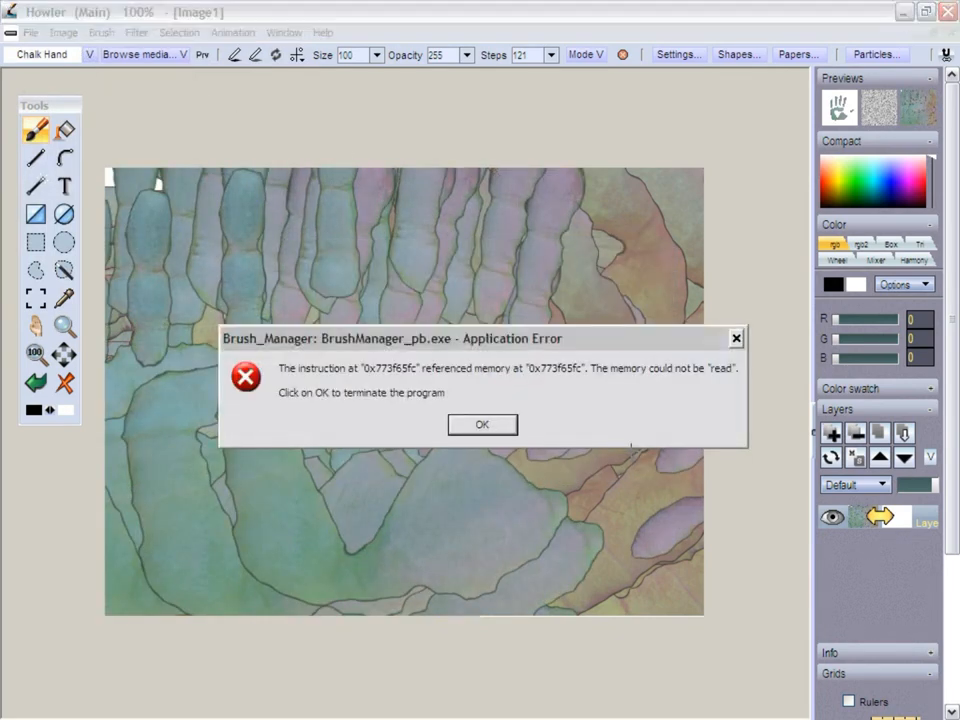
pyautogui.click(481, 424)
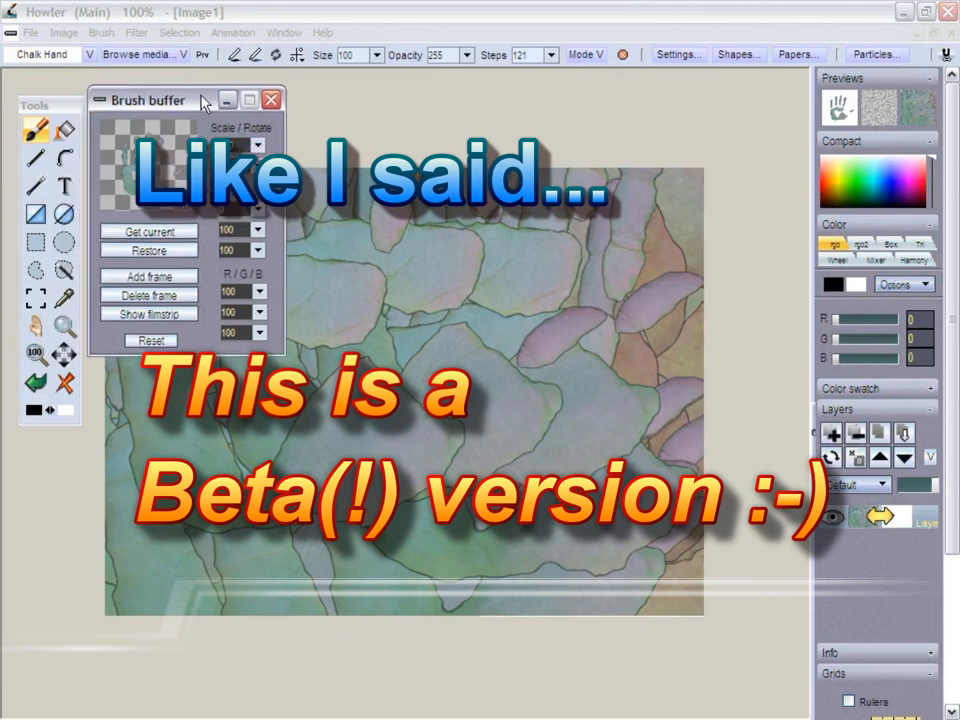
# - Scale the Chalk Hand brush to 41% and paint dense small prints across the canvas
pyautogui.moveTo(150, 99); pyautogui.dragTo(170, 107)
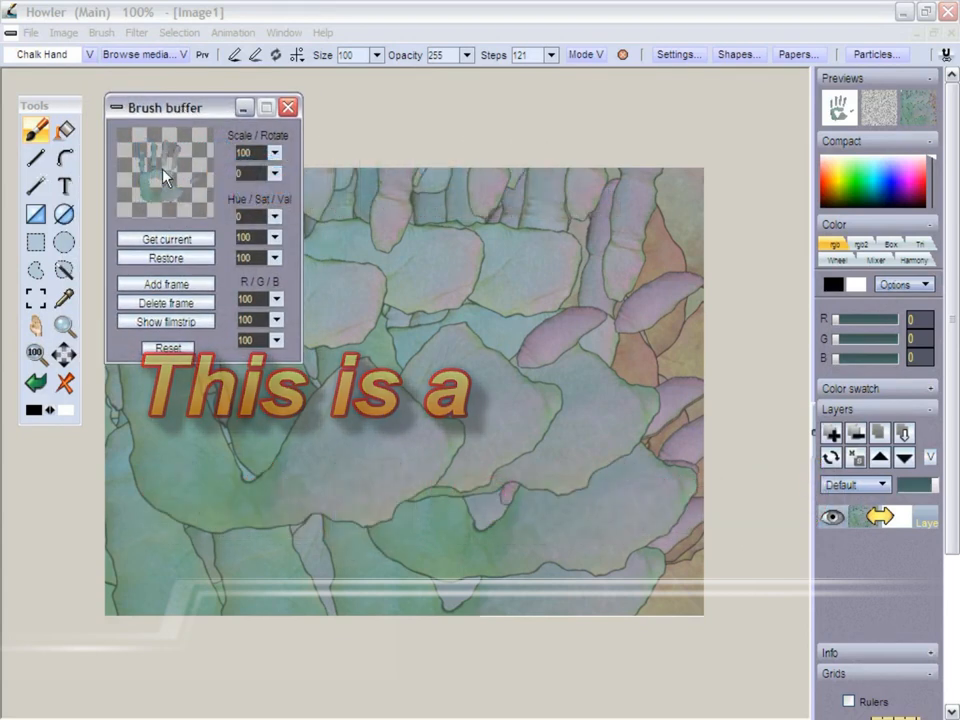
pyautogui.moveTo(165, 107); pyautogui.dragTo(180, 93)
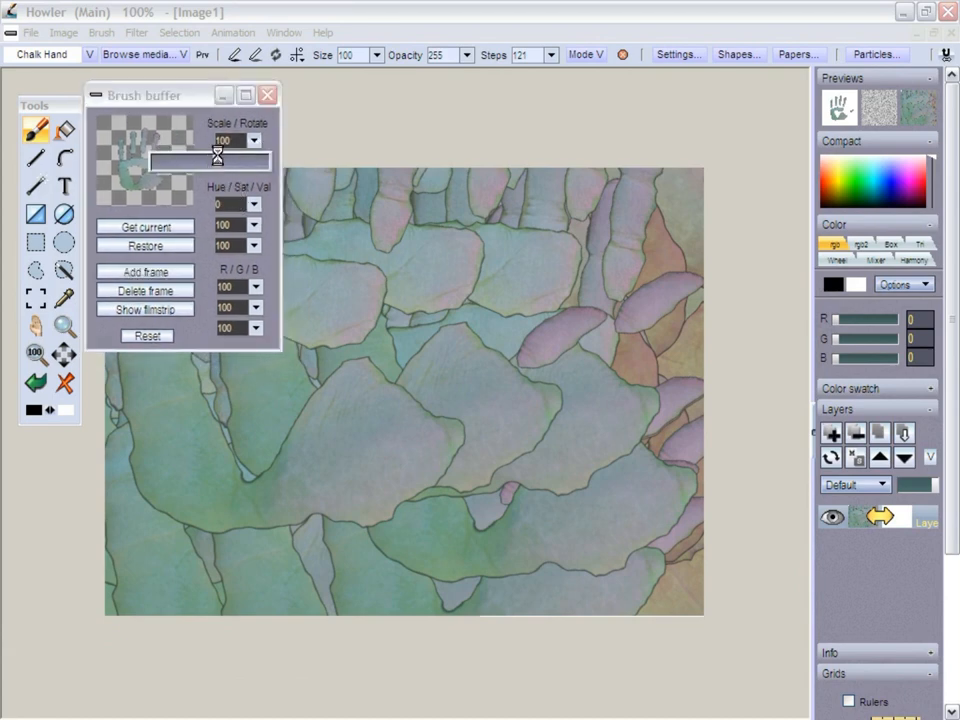
pyautogui.moveTo(215, 160); pyautogui.dragTo(170, 160)
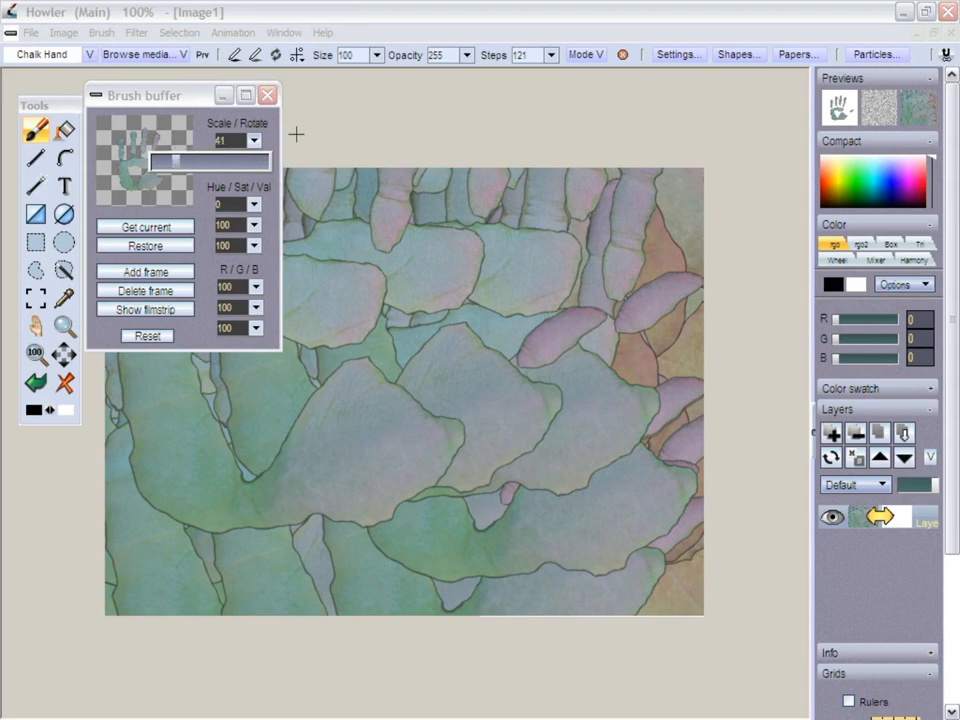
pyautogui.moveTo(267, 95)
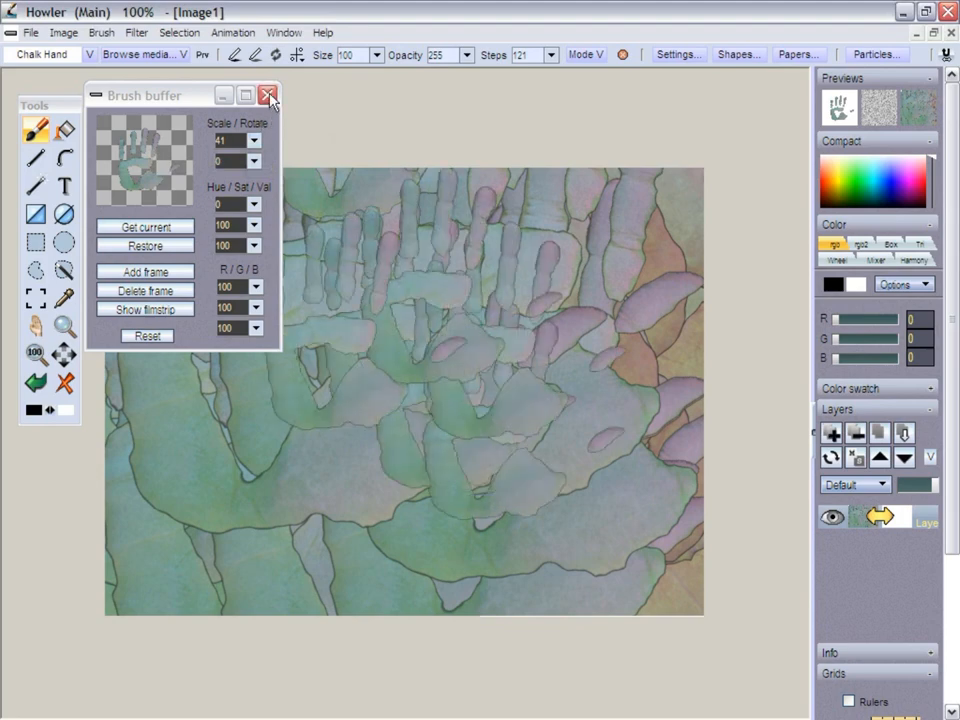
pyautogui.click(270, 95)
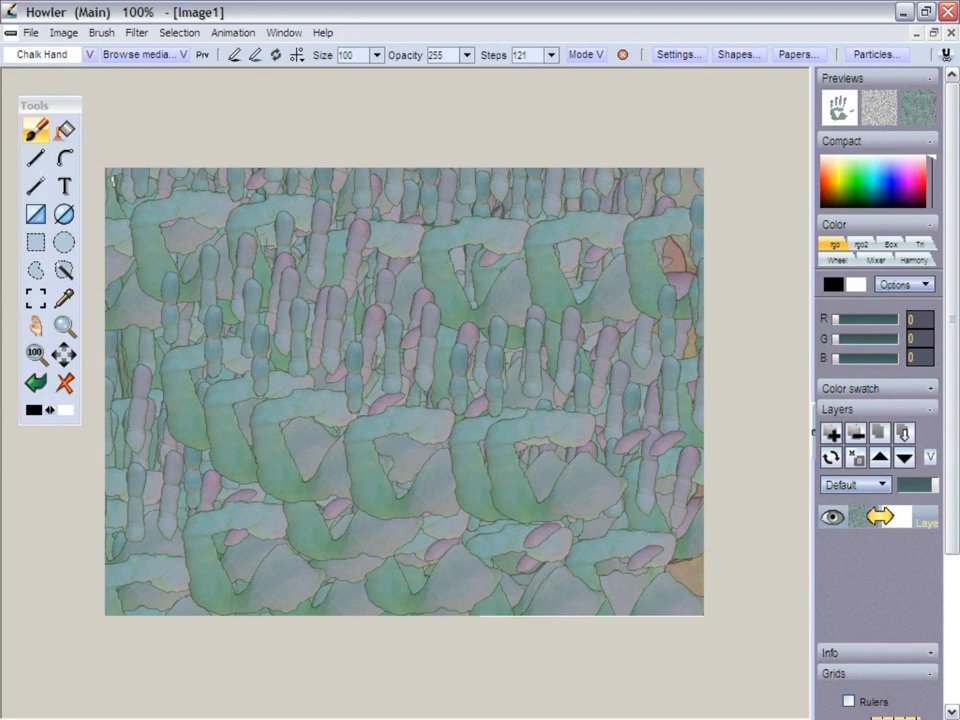
# - Bring up the Filter menu to reach Stylize > Lighting tool
pyautogui.click(136, 32)
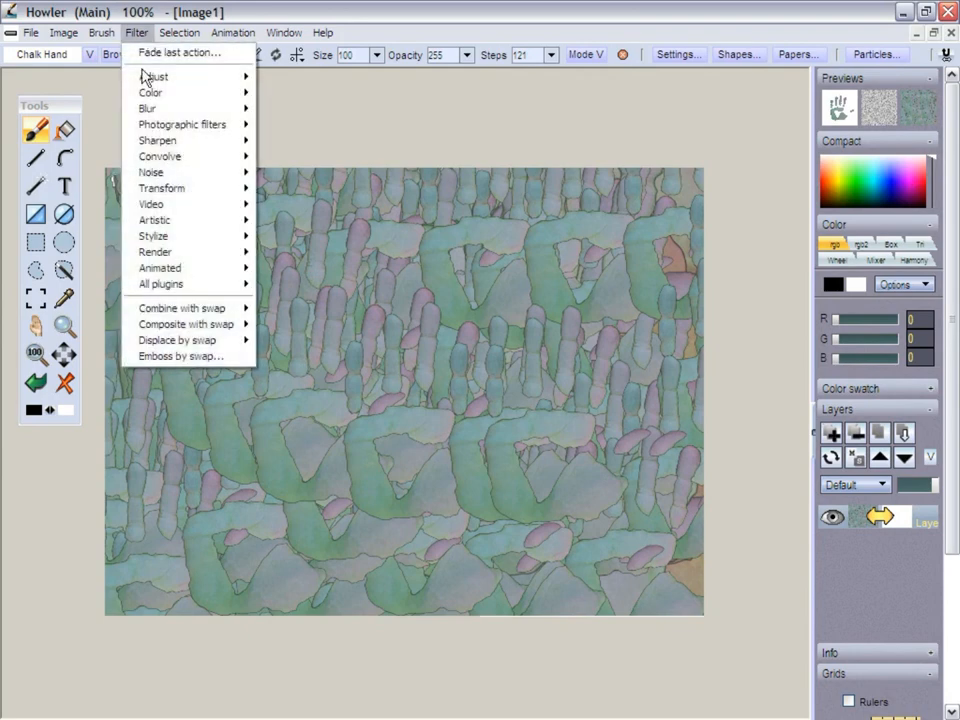
pyautogui.moveTo(153, 235)
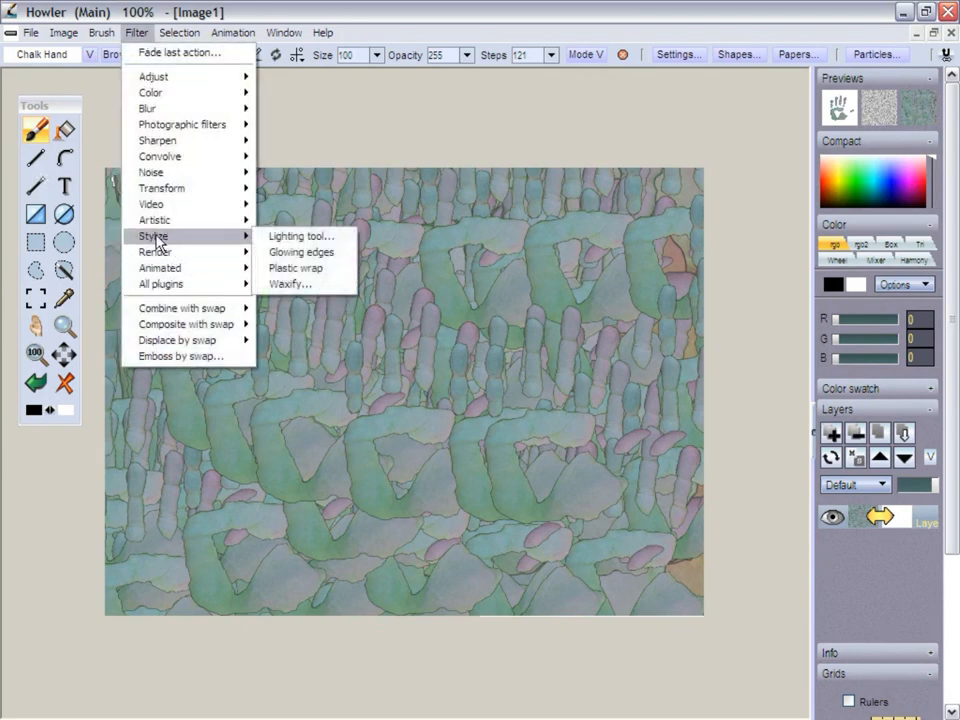
pyautogui.moveTo(296, 267)
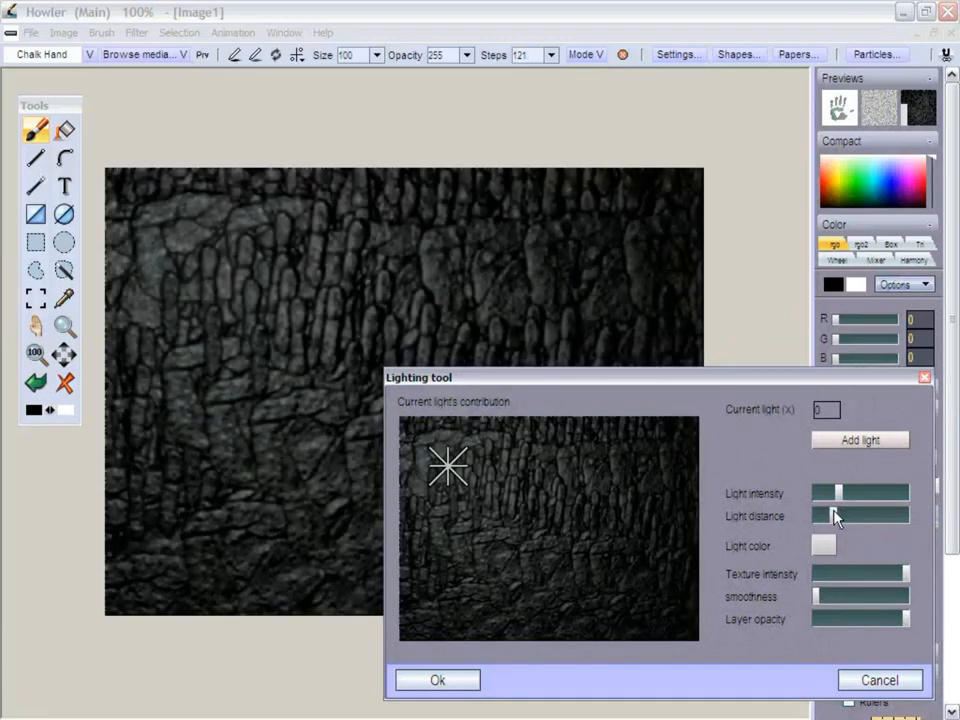
# - Shorten the light distance, adjust light intensity, and bring up the light colour picker
pyautogui.moveTo(855, 516); pyautogui.dragTo(830, 516)
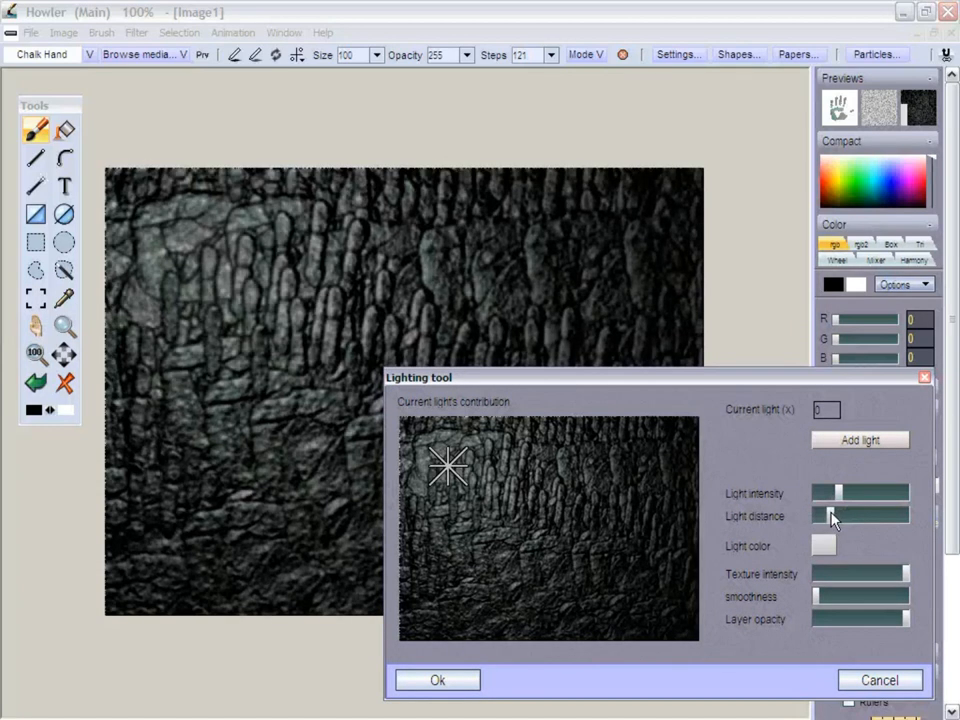
pyautogui.moveTo(835, 516); pyautogui.dragTo(845, 493)
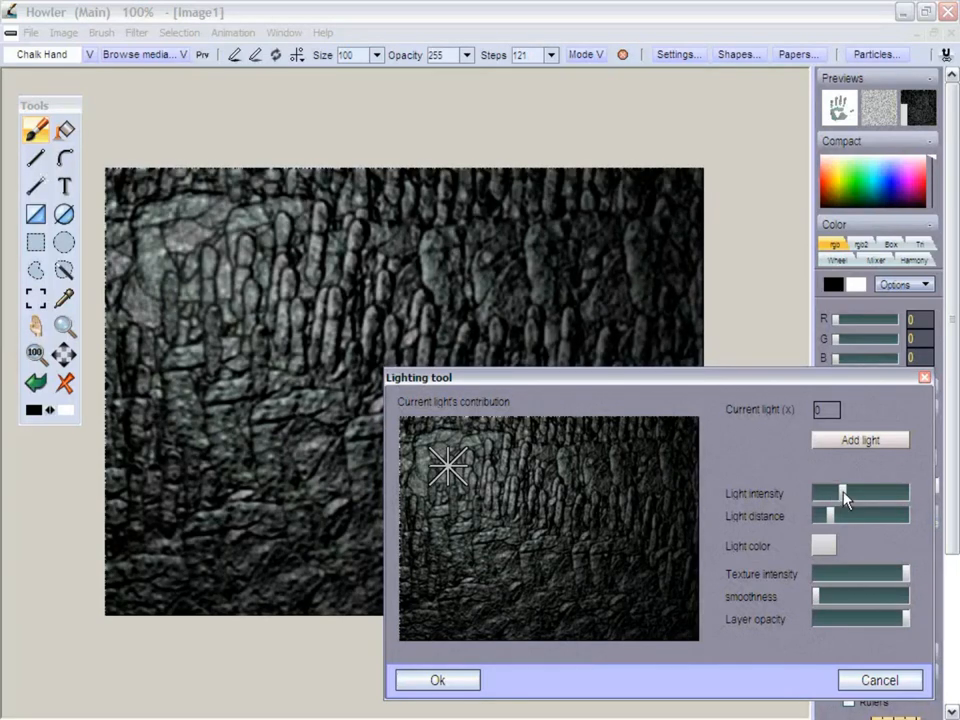
pyautogui.moveTo(838, 495); pyautogui.dragTo(848, 495)
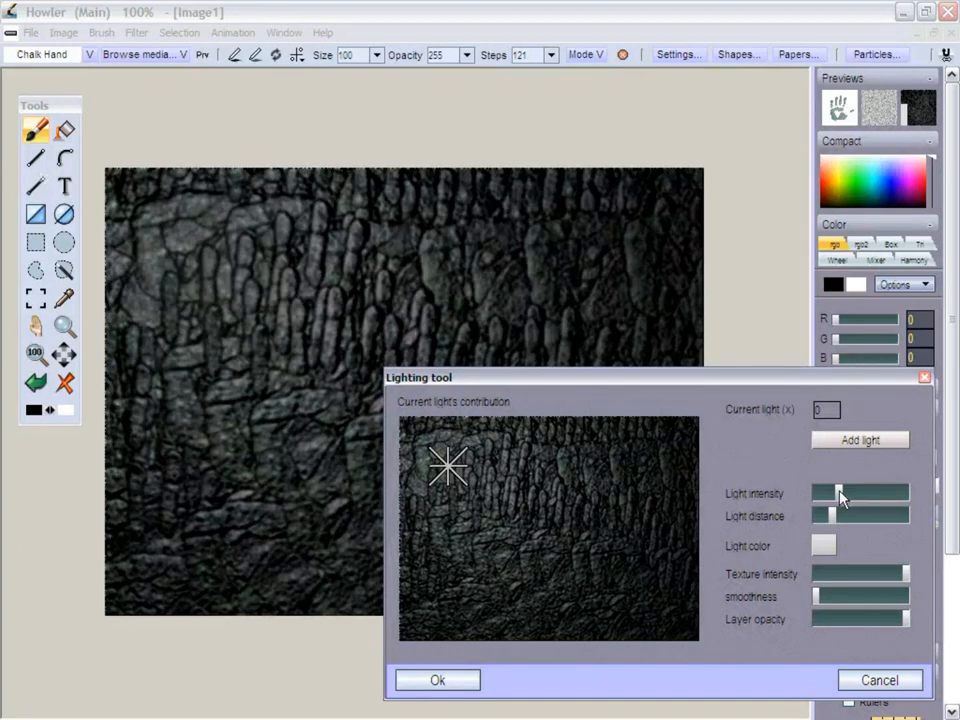
pyautogui.click(824, 545)
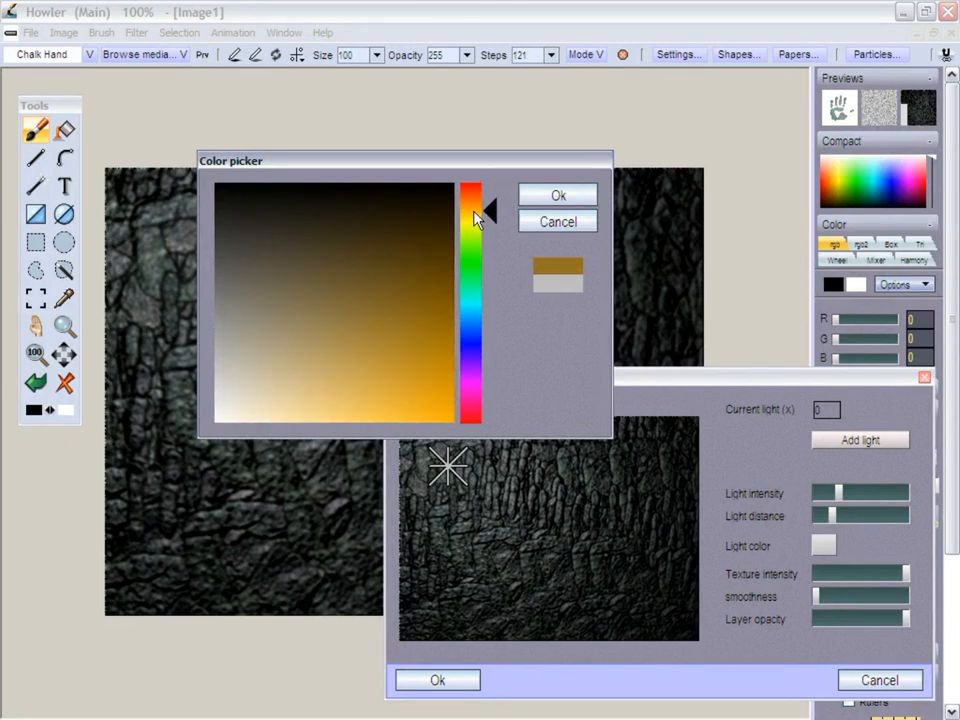
# - Apply a golden orange light colour and confirm the Lighting tool effect
pyautogui.click(558, 194)
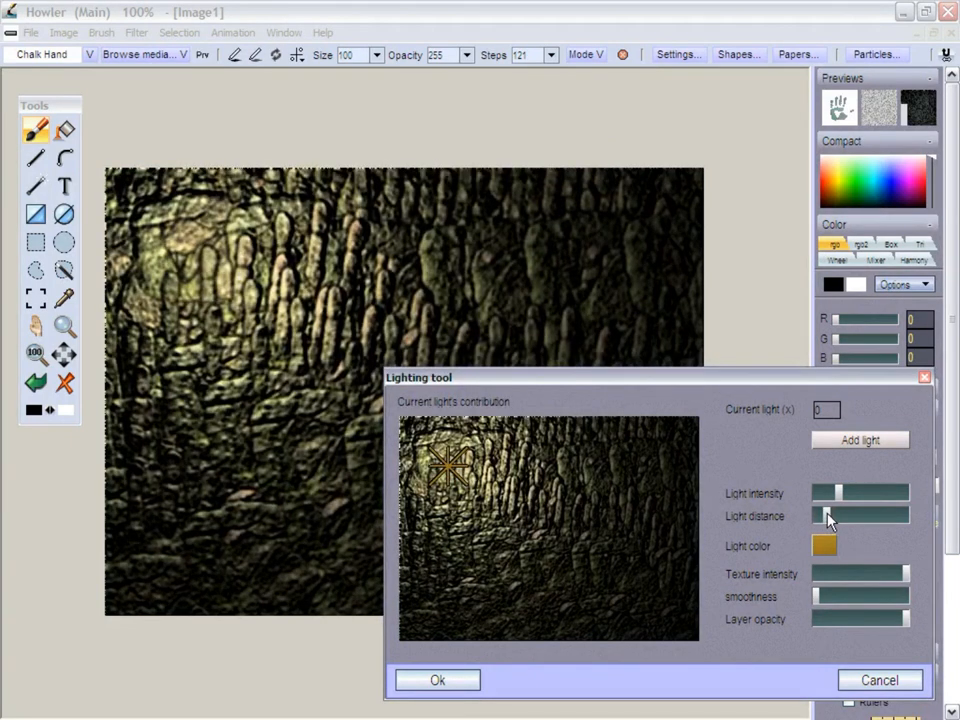
pyautogui.click(437, 680)
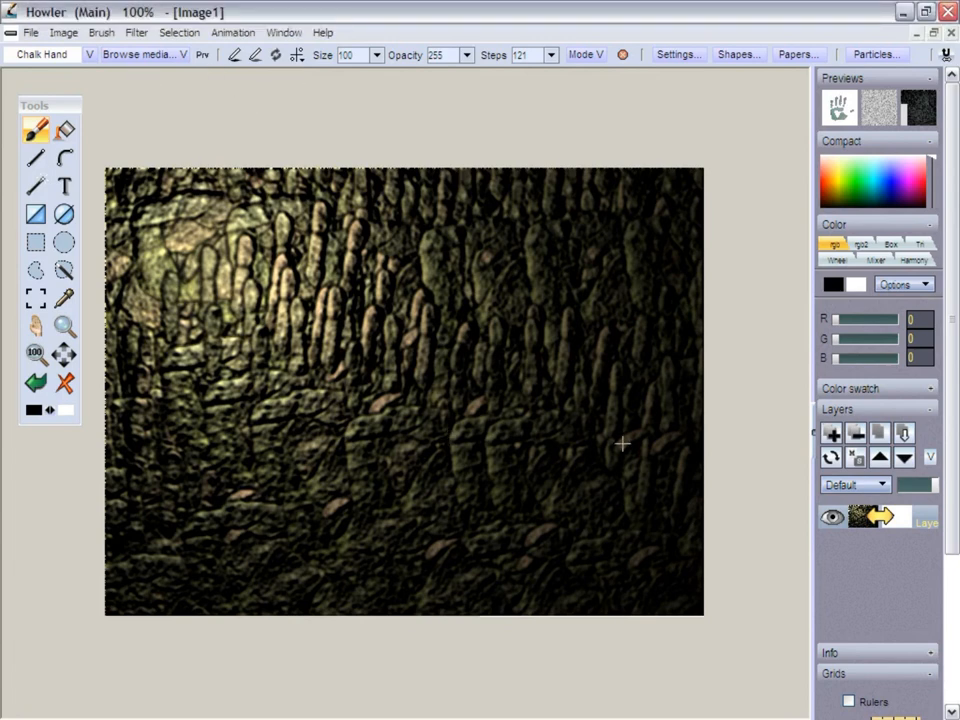
pyautogui.moveTo(280, 141)
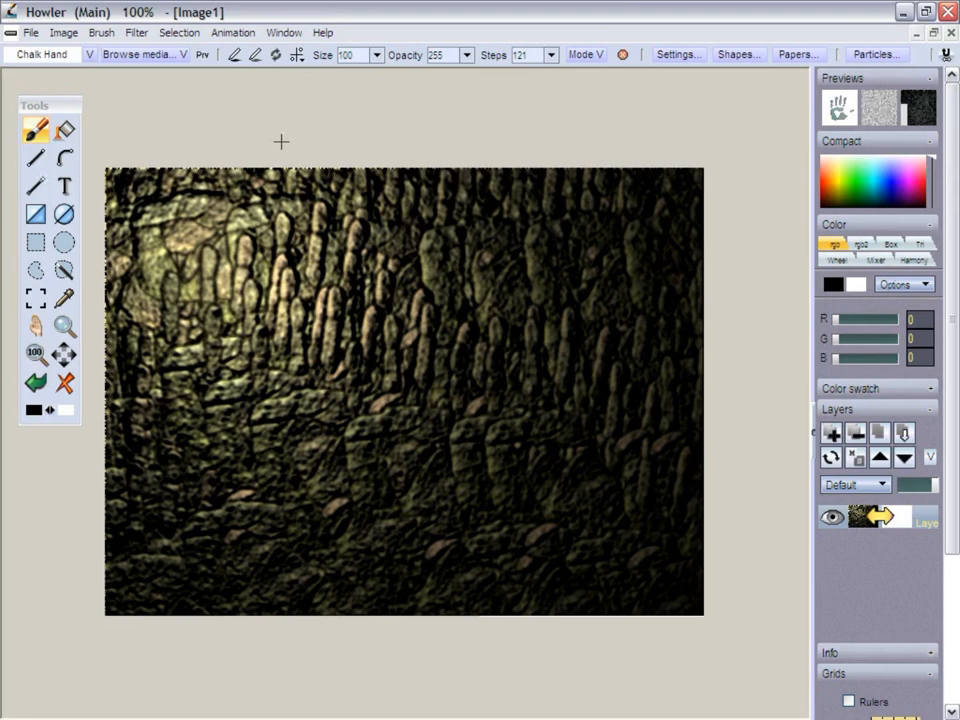
# - Resize the image to 512 x 512 pixels with Bi-cubic+ scaling
pyautogui.click(63, 32)
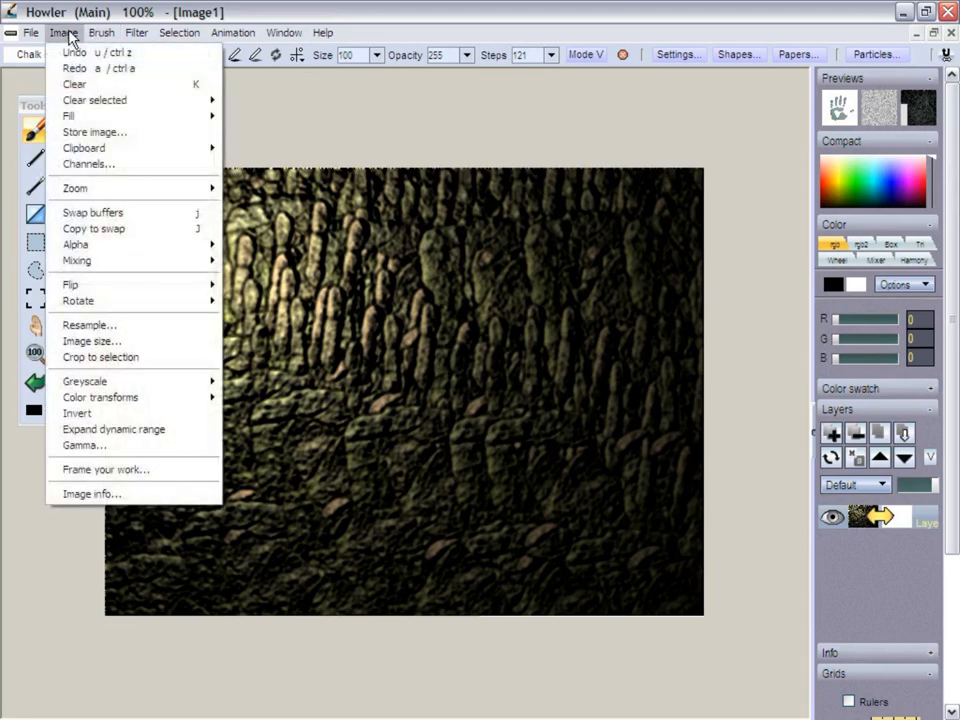
pyautogui.moveTo(103, 322)
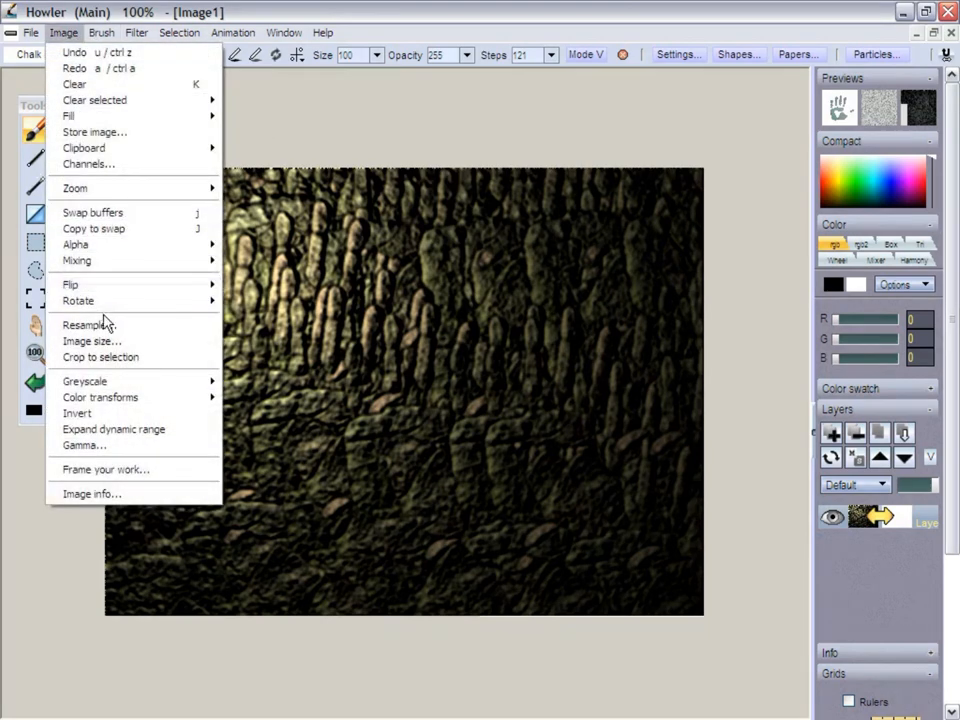
pyautogui.click(91, 340)
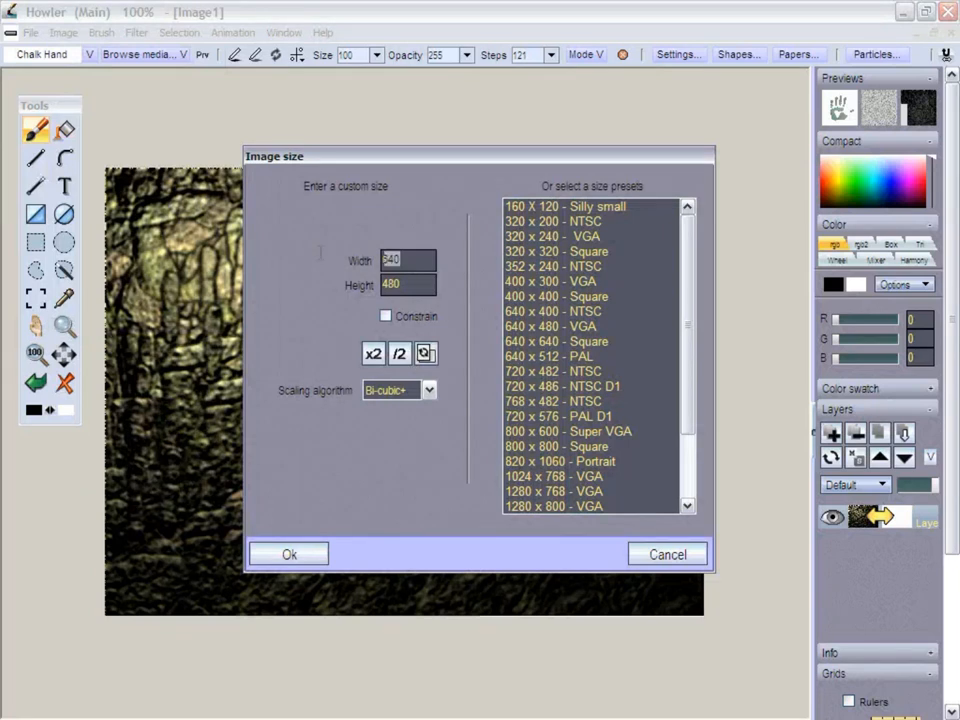
pyautogui.write('512')
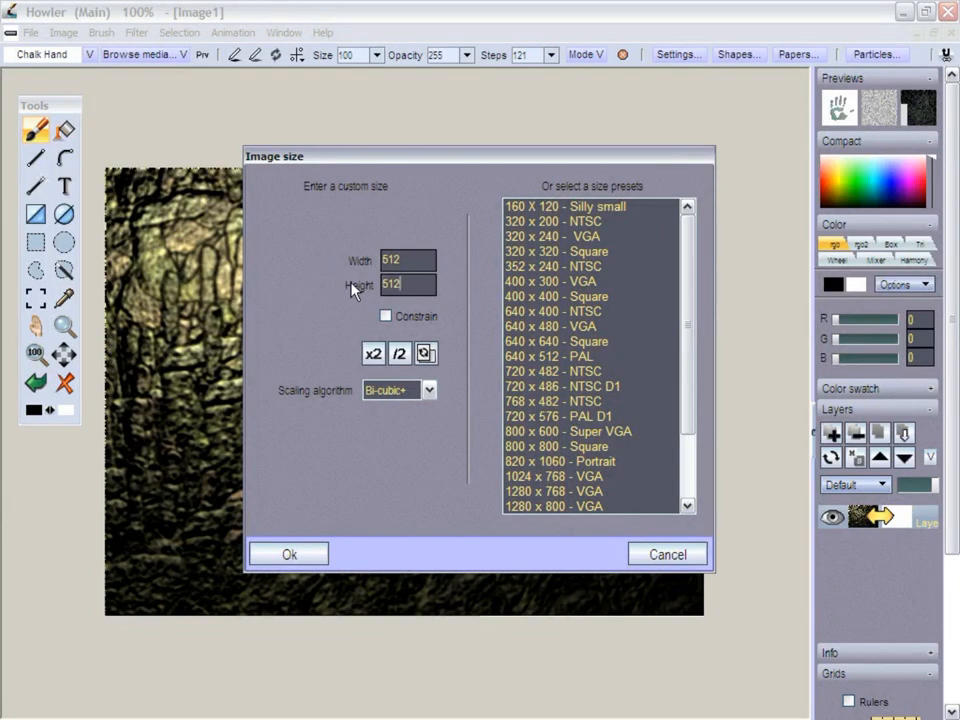
pyautogui.click(428, 389)
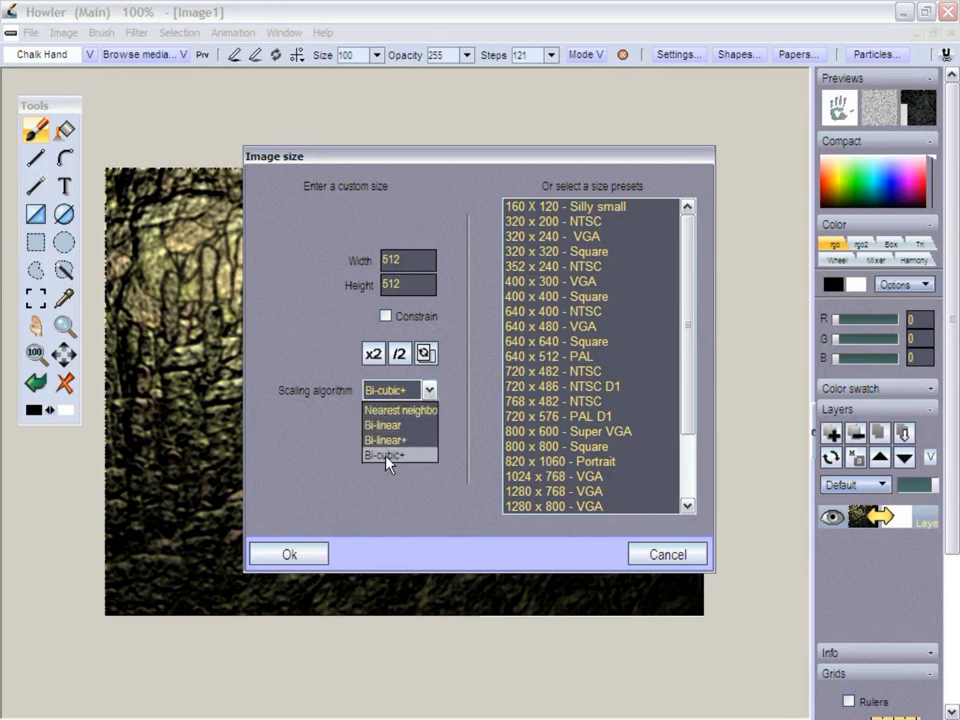
pyautogui.click(385, 455)
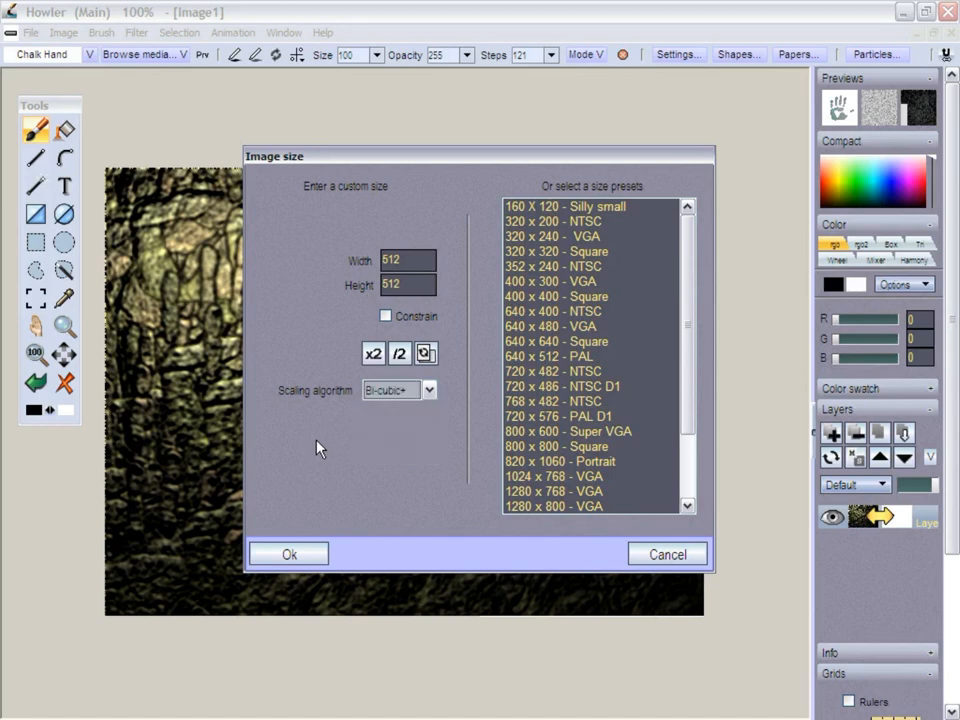
pyautogui.click(289, 554)
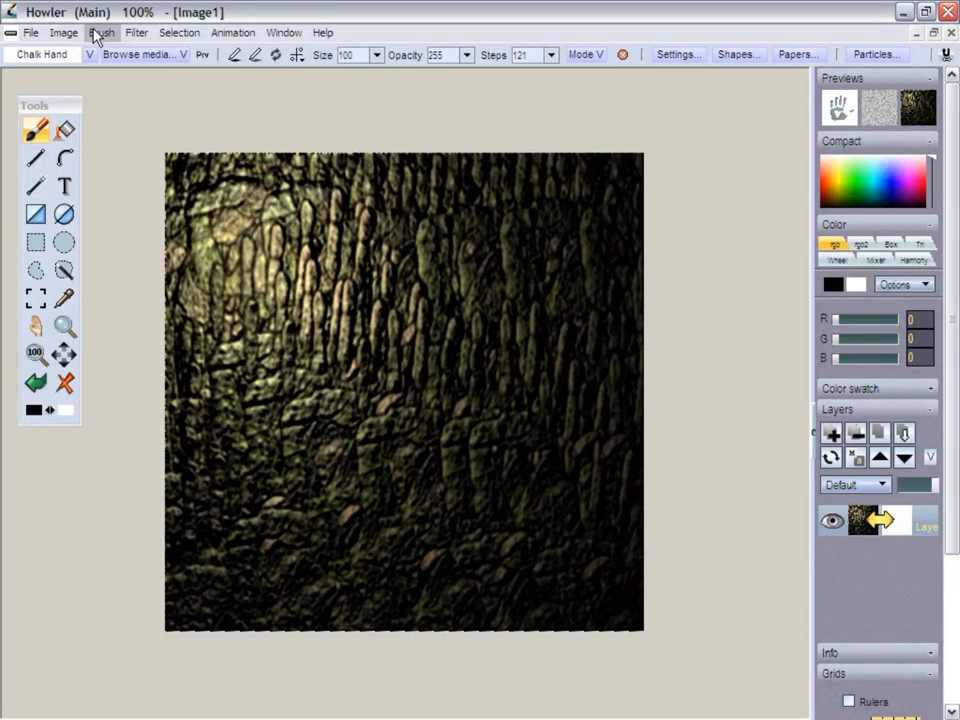
# - Use the image as the brush and make it seamless with about 6% trim, replacing the buffer
pyautogui.click(101, 32)
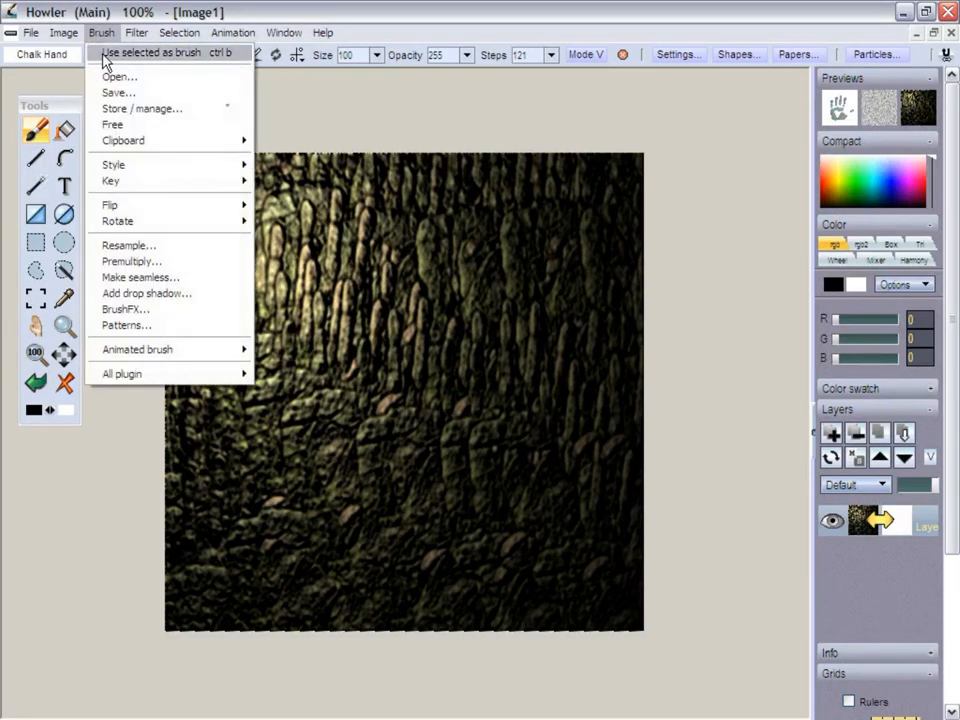
pyautogui.click(100, 32)
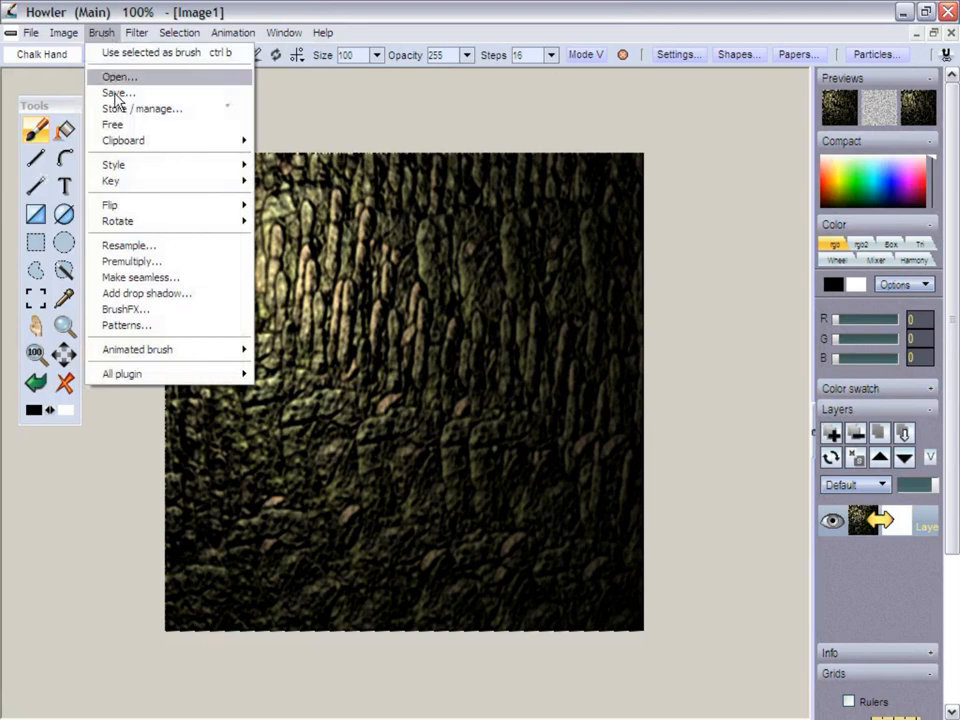
pyautogui.click(140, 277)
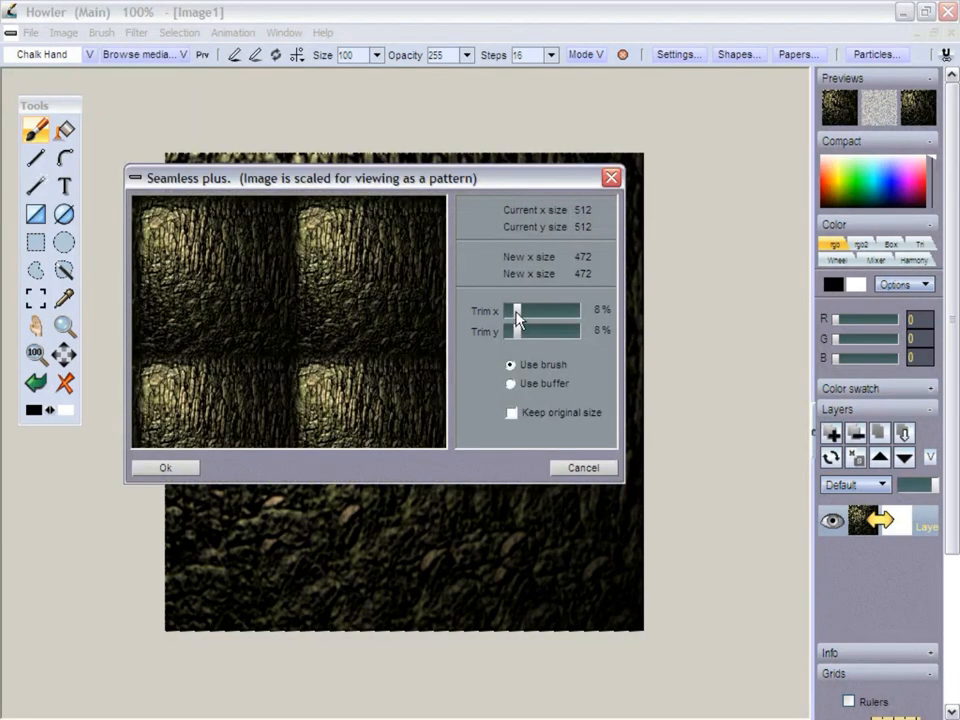
pyautogui.moveTo(518, 310); pyautogui.dragTo(570, 330)
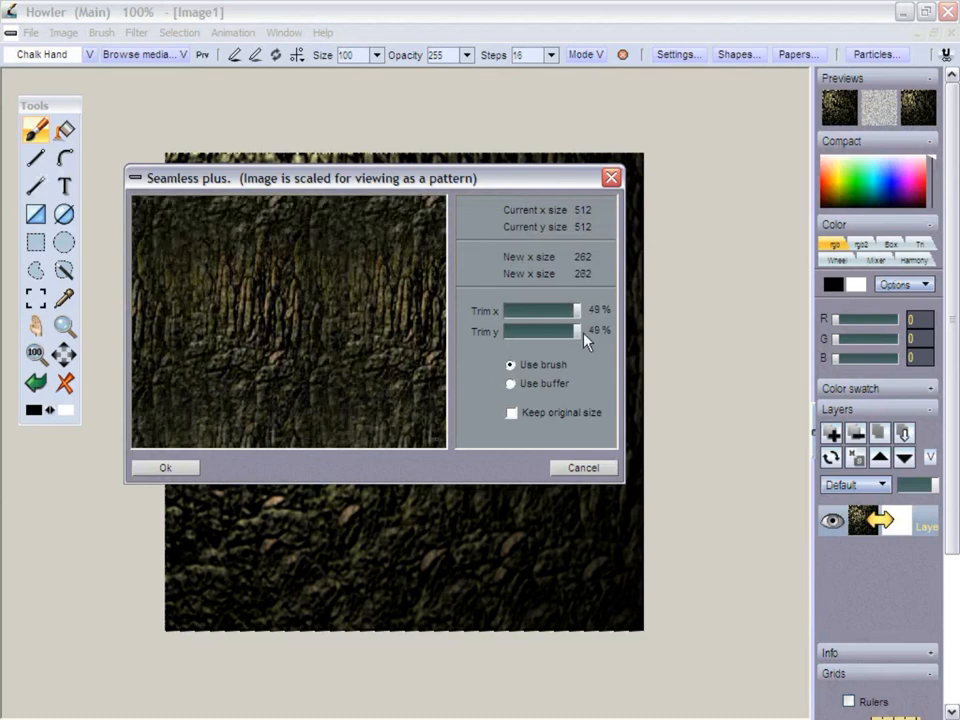
pyautogui.moveTo(570, 310); pyautogui.dragTo(515, 310)
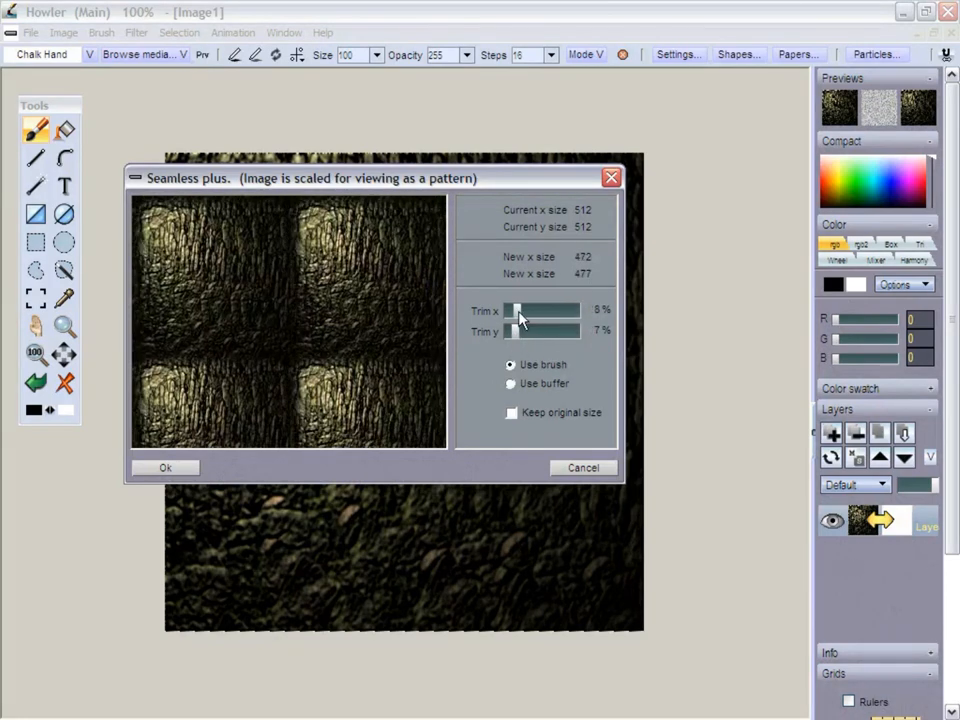
pyautogui.moveTo(530, 310); pyautogui.dragTo(518, 310)
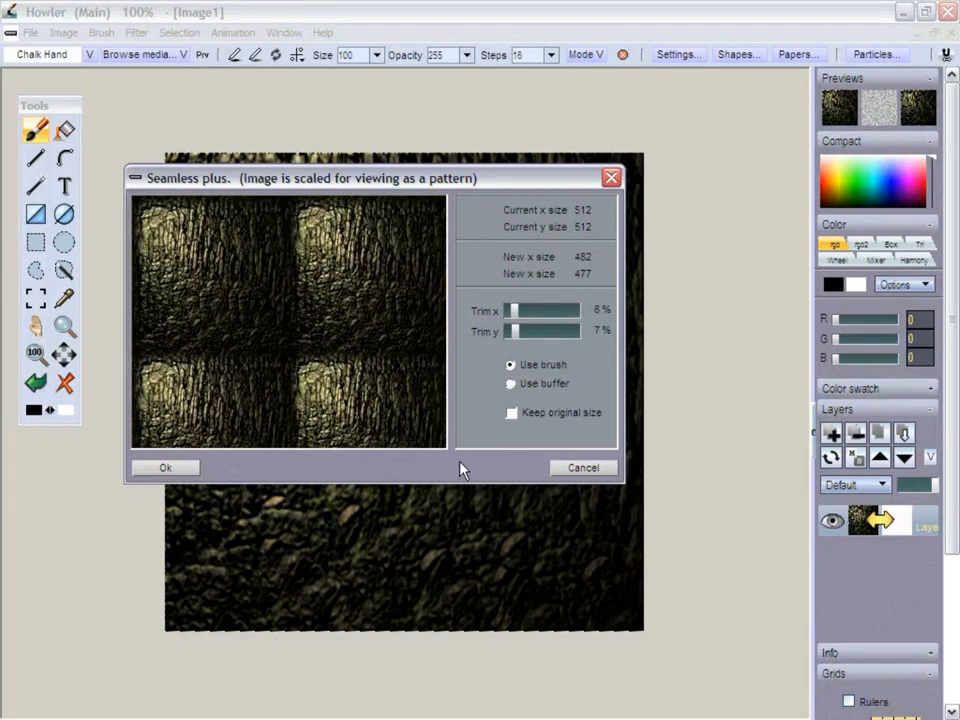
pyautogui.click(512, 412)
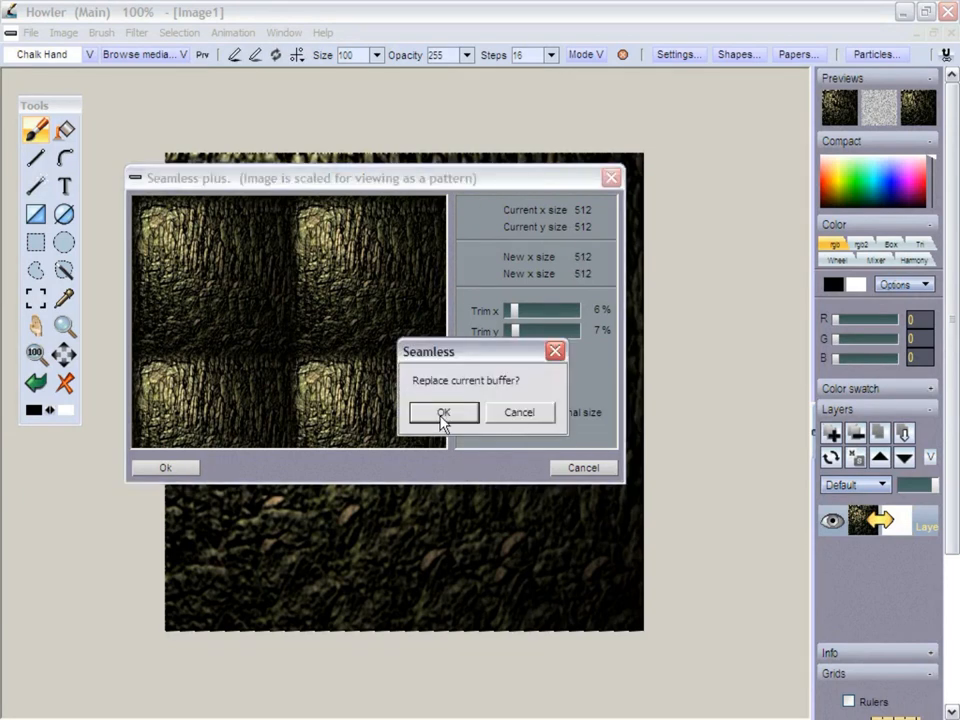
pyautogui.click(443, 413)
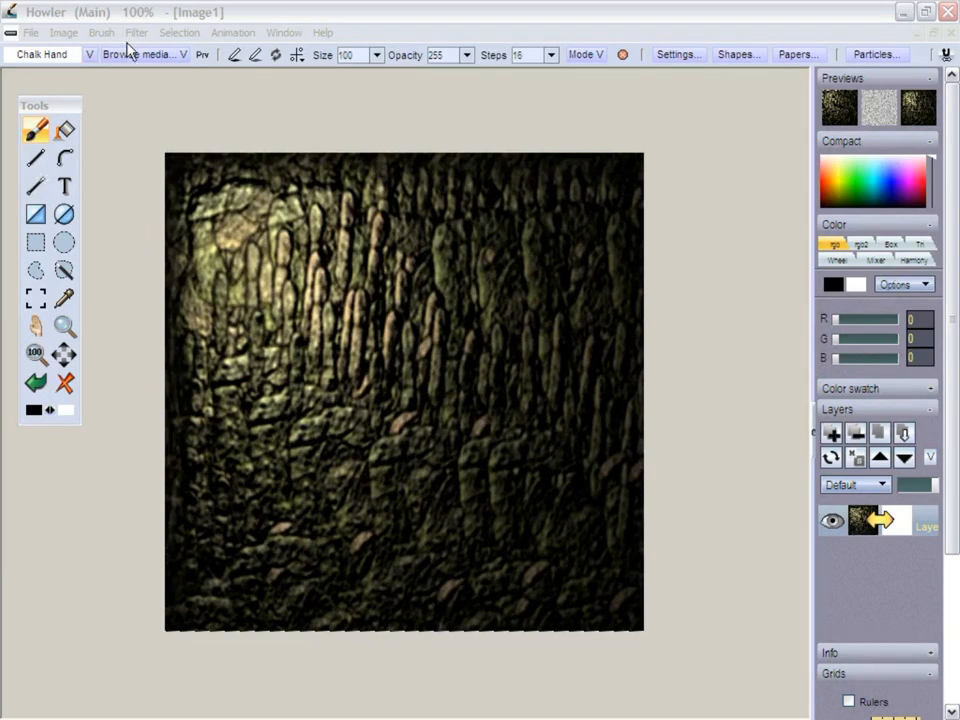
# - Create a 15-second, 24 fps animation copying the current frame into 360 frames
pyautogui.click(233, 32)
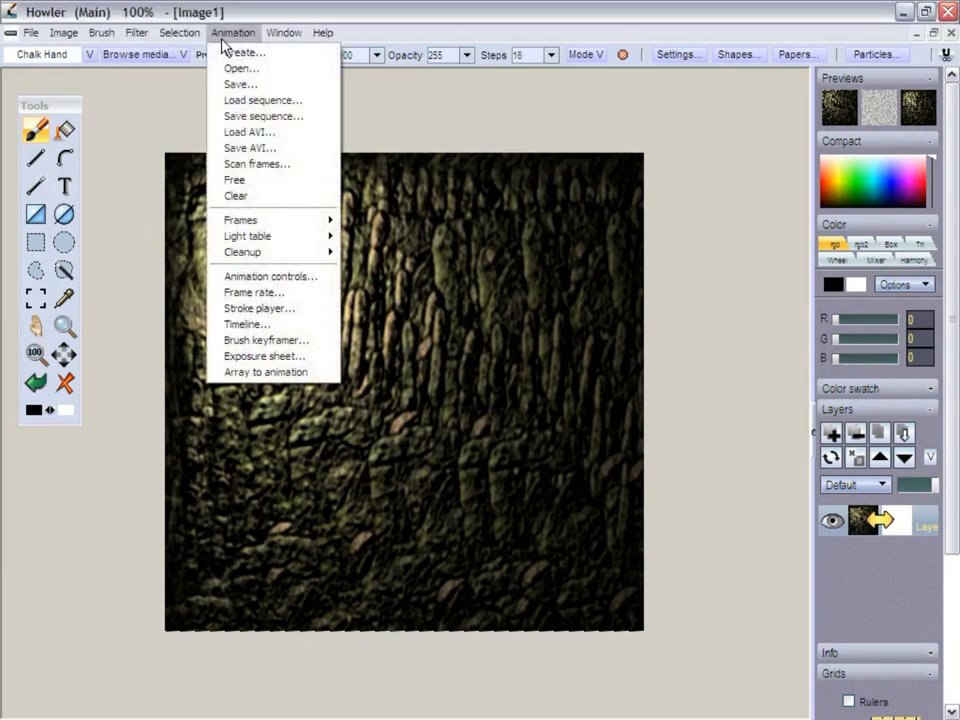
pyautogui.click(243, 52)
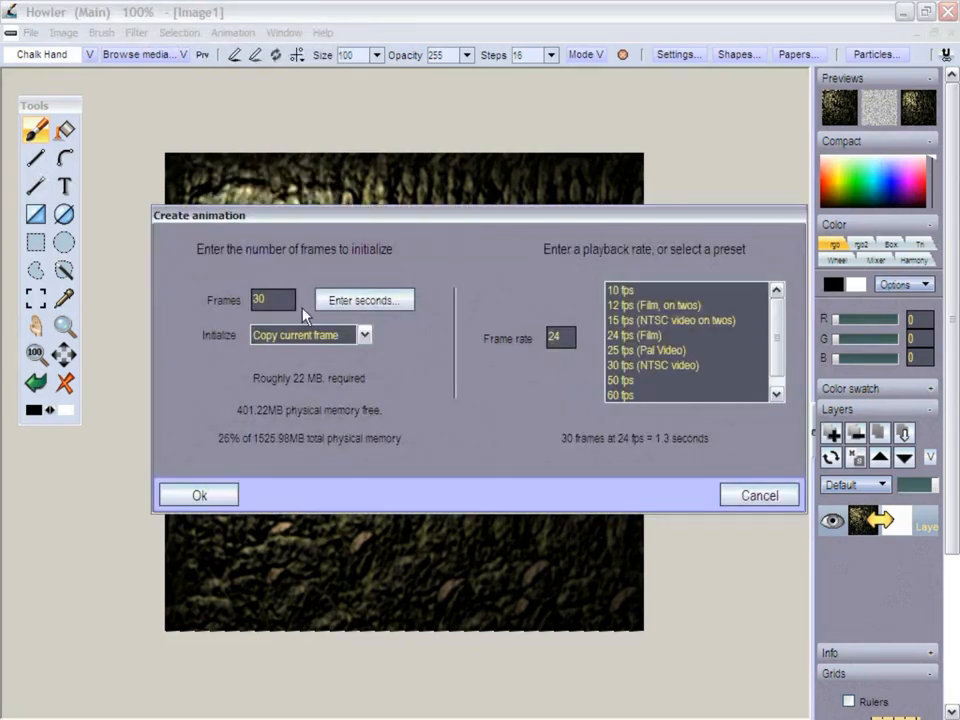
pyautogui.click(363, 299)
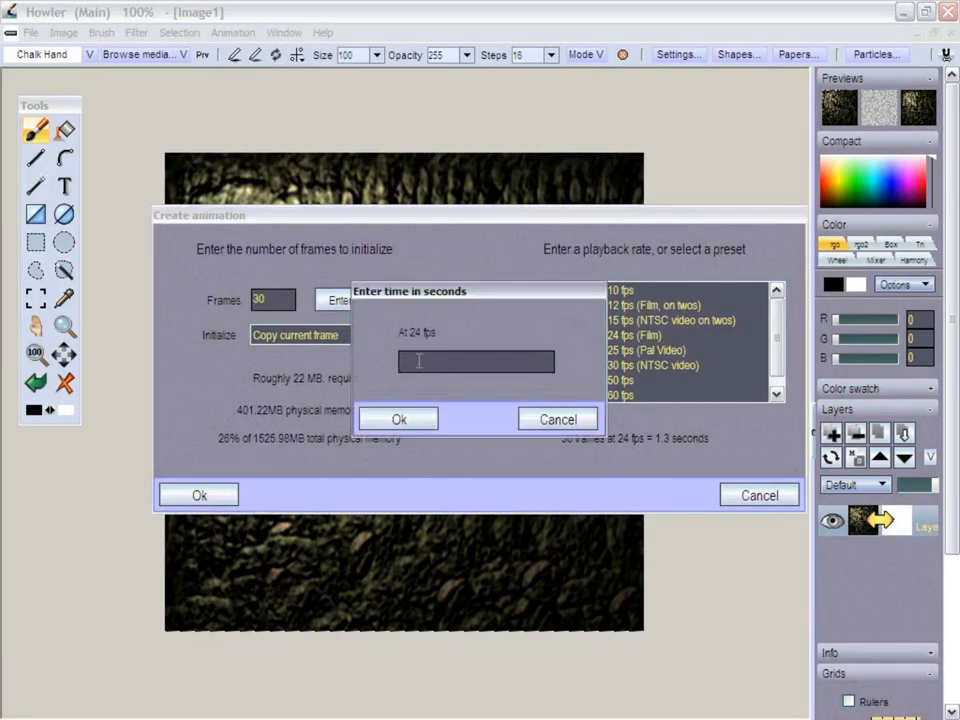
pyautogui.write('15')
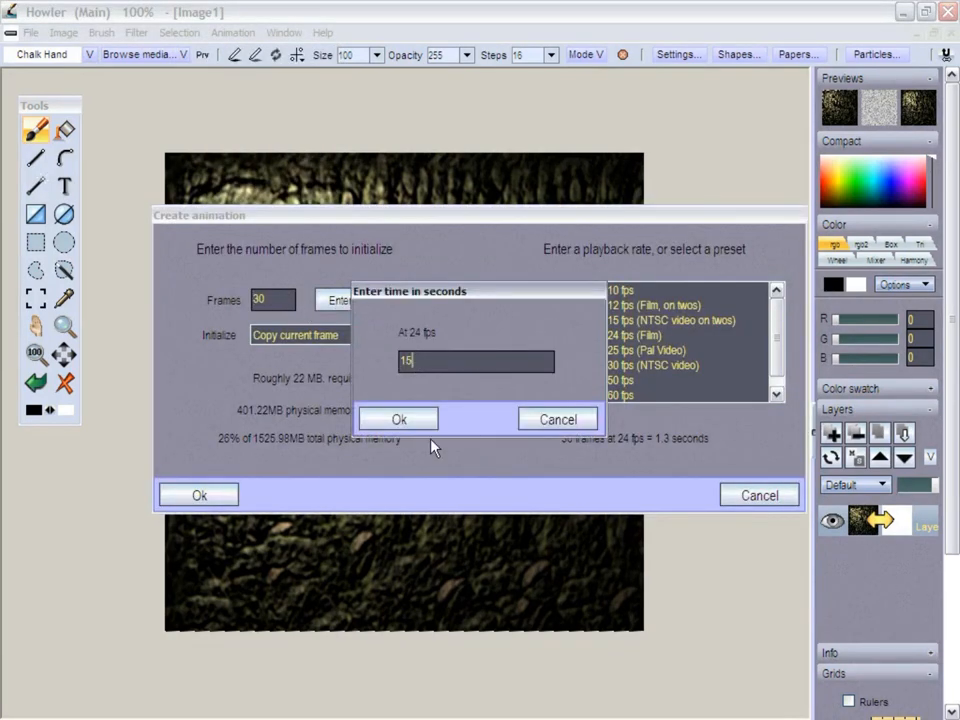
pyautogui.click(399, 418)
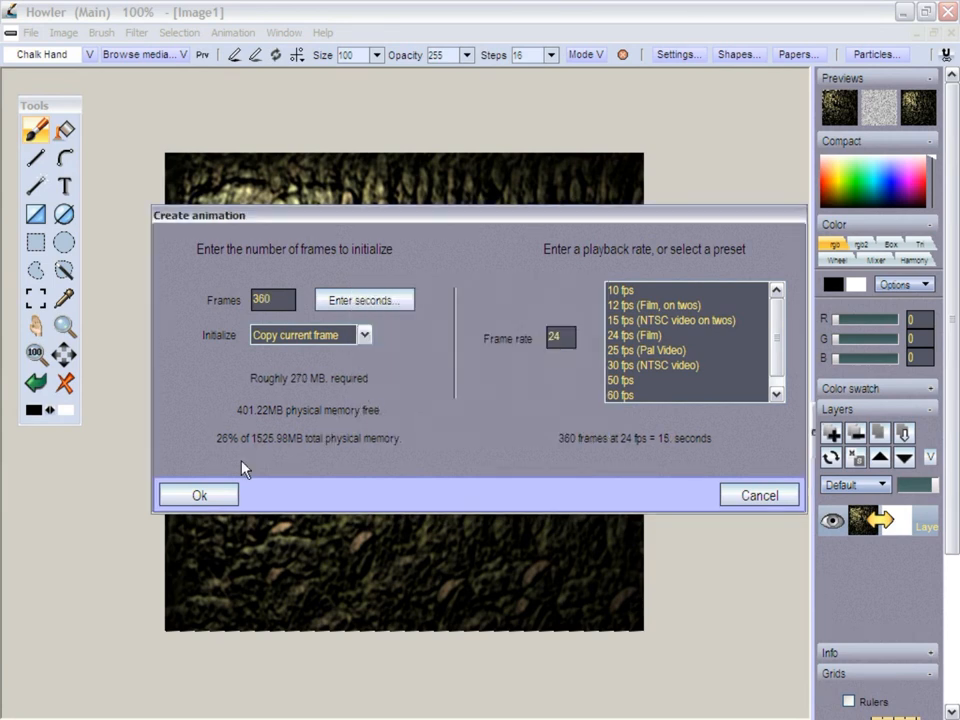
pyautogui.moveTo(224, 502)
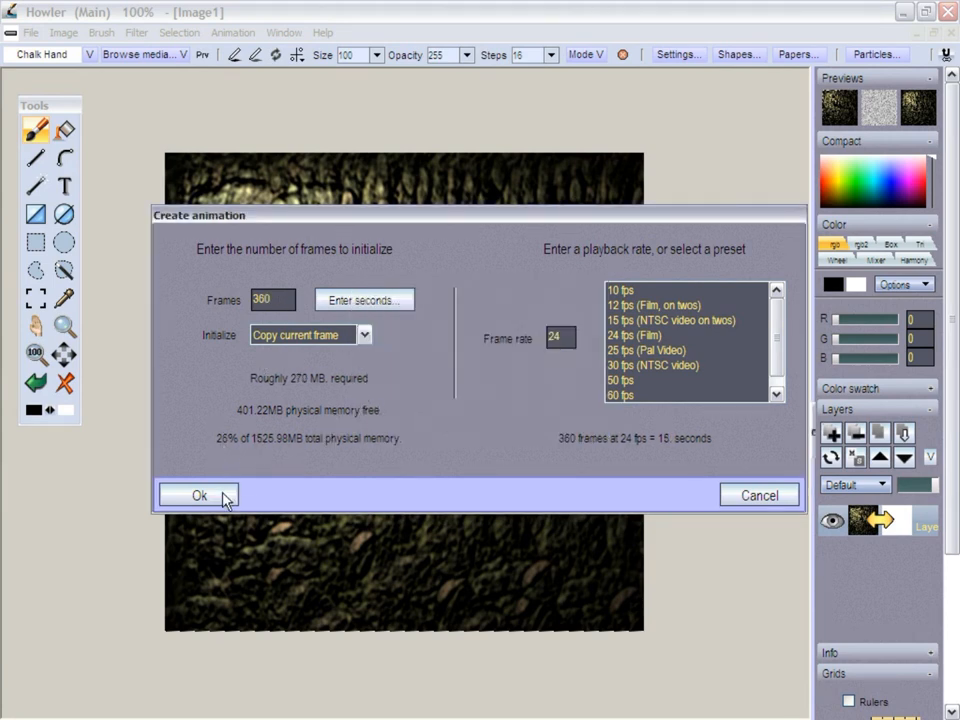
pyautogui.click(198, 495)
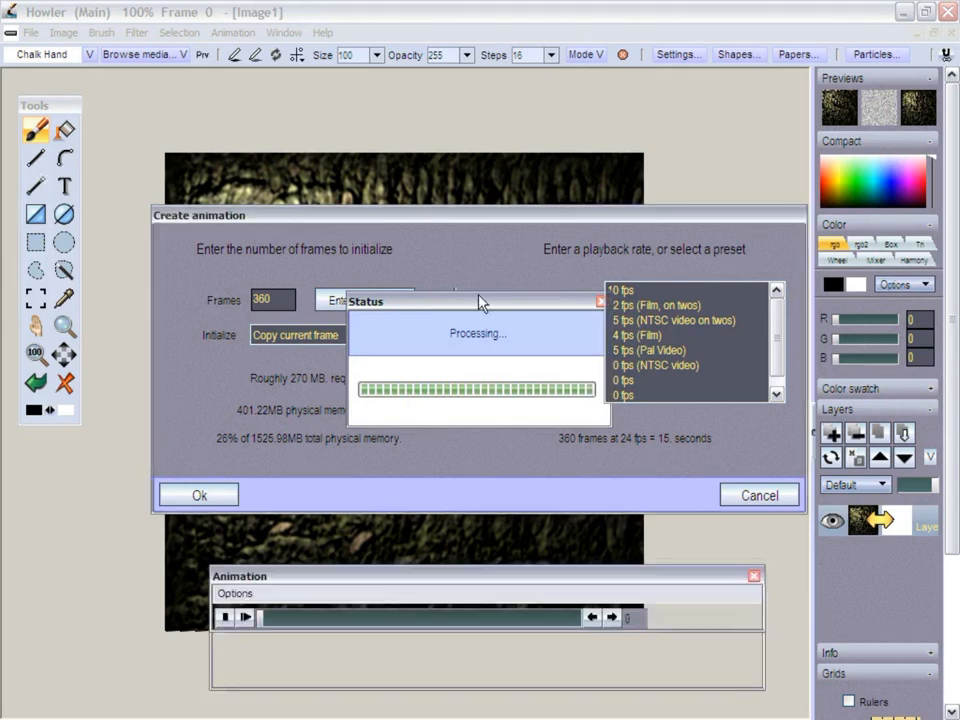
# - Apply the Animated Tunnel filter with default Shift x/y values and render the flythrough frames
pyautogui.click(180, 32)
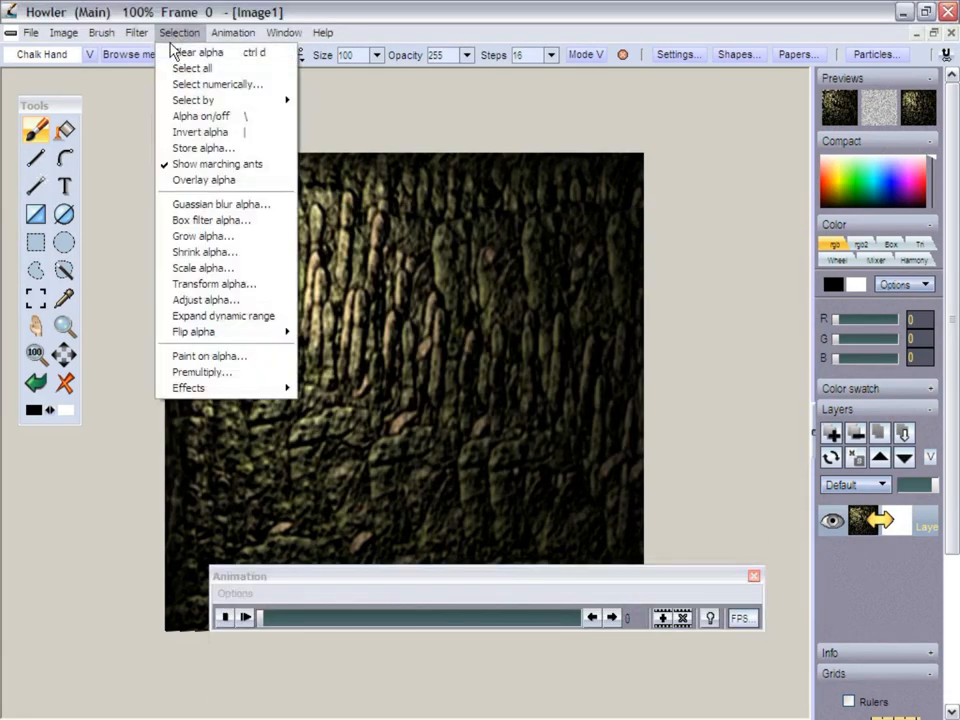
pyautogui.click(136, 32)
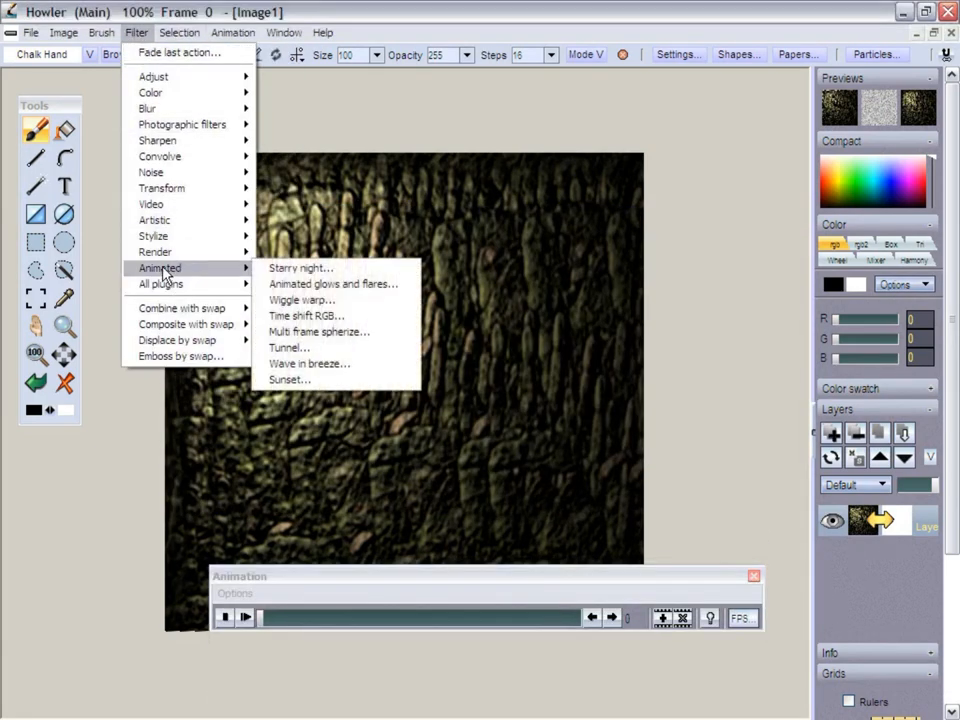
pyautogui.moveTo(318, 331)
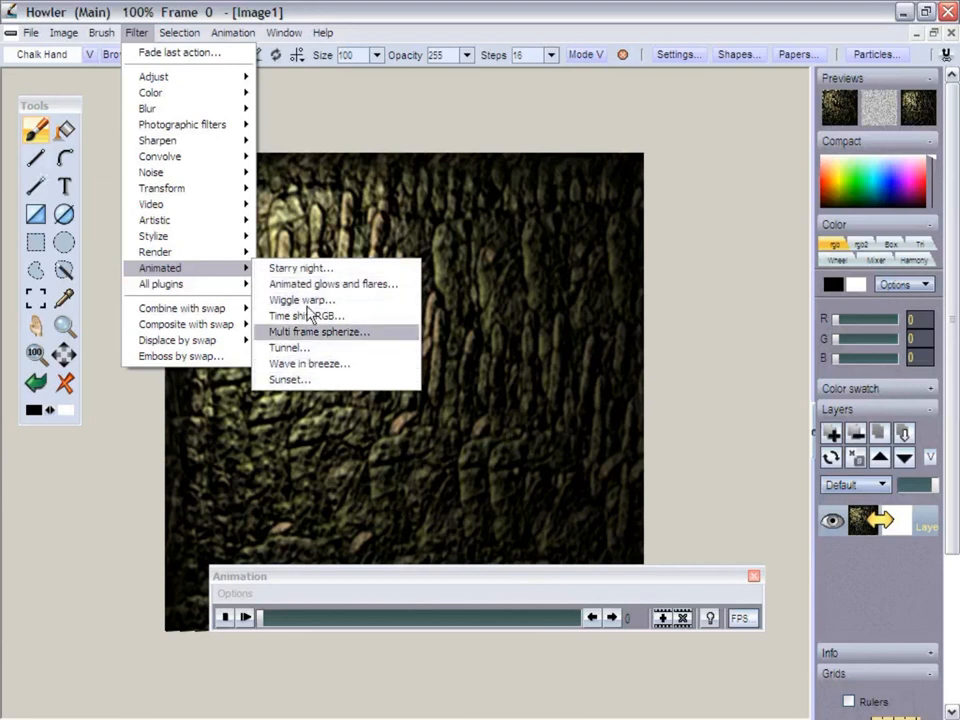
pyautogui.moveTo(290, 380)
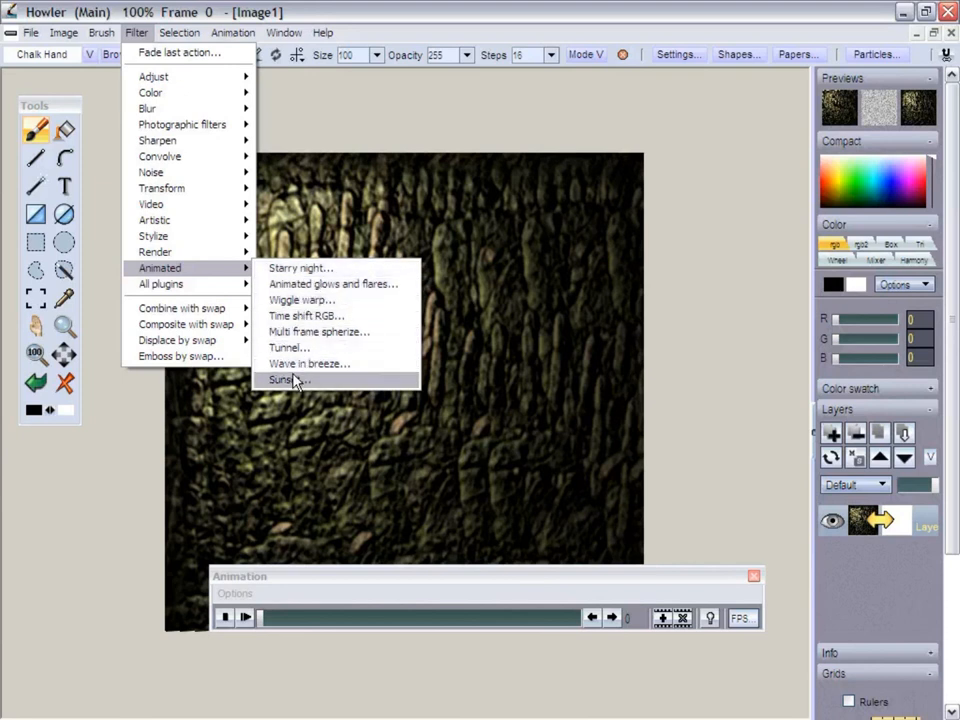
pyautogui.moveTo(290, 347)
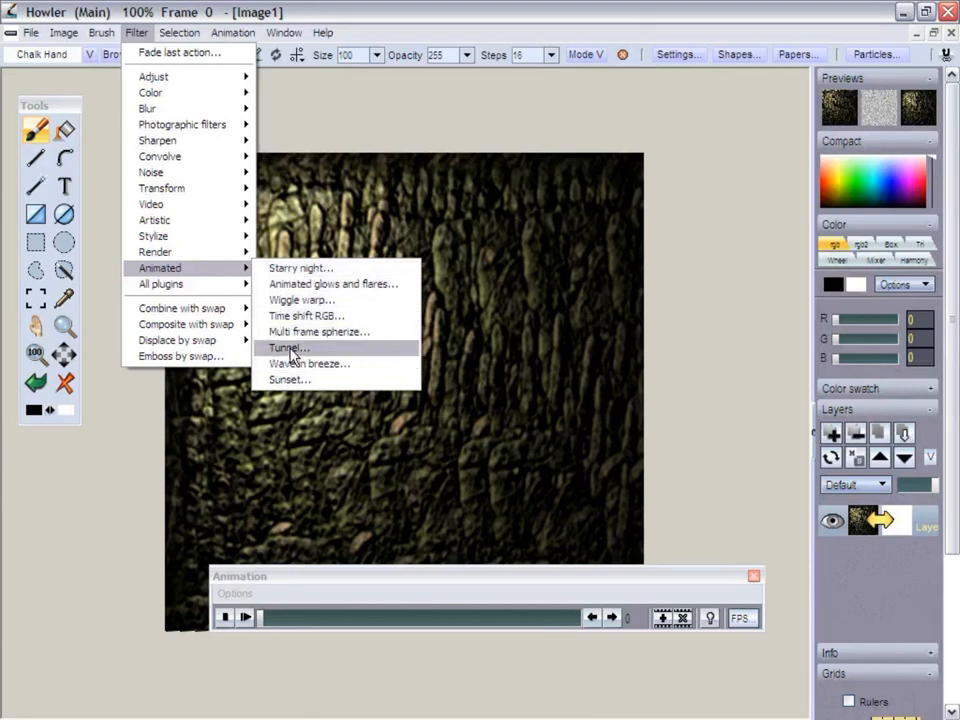
pyautogui.click(289, 347)
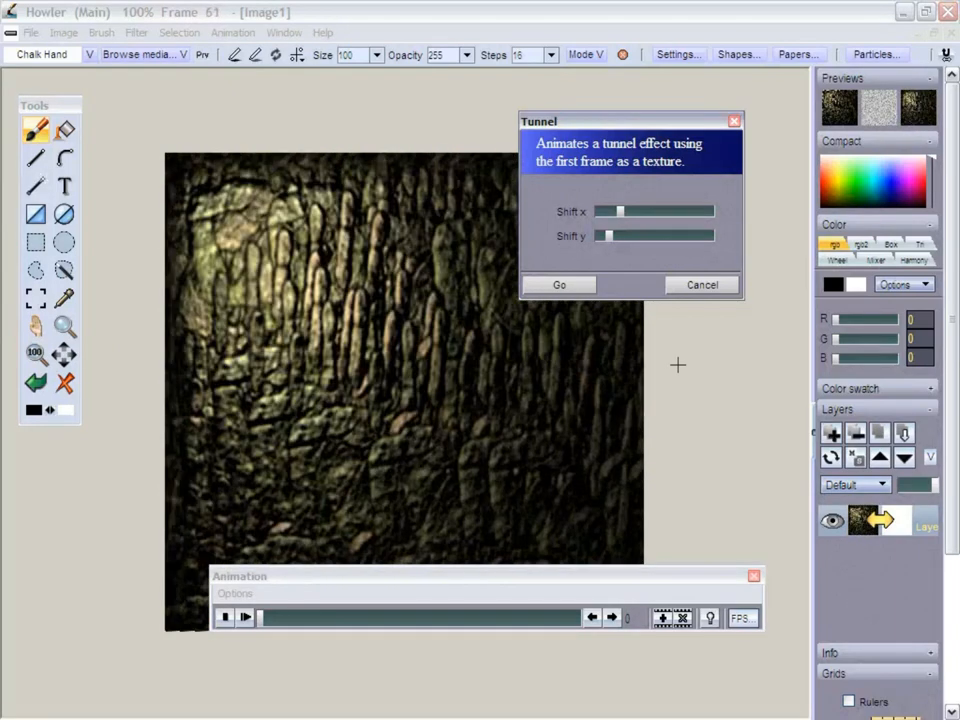
pyautogui.click(558, 285)
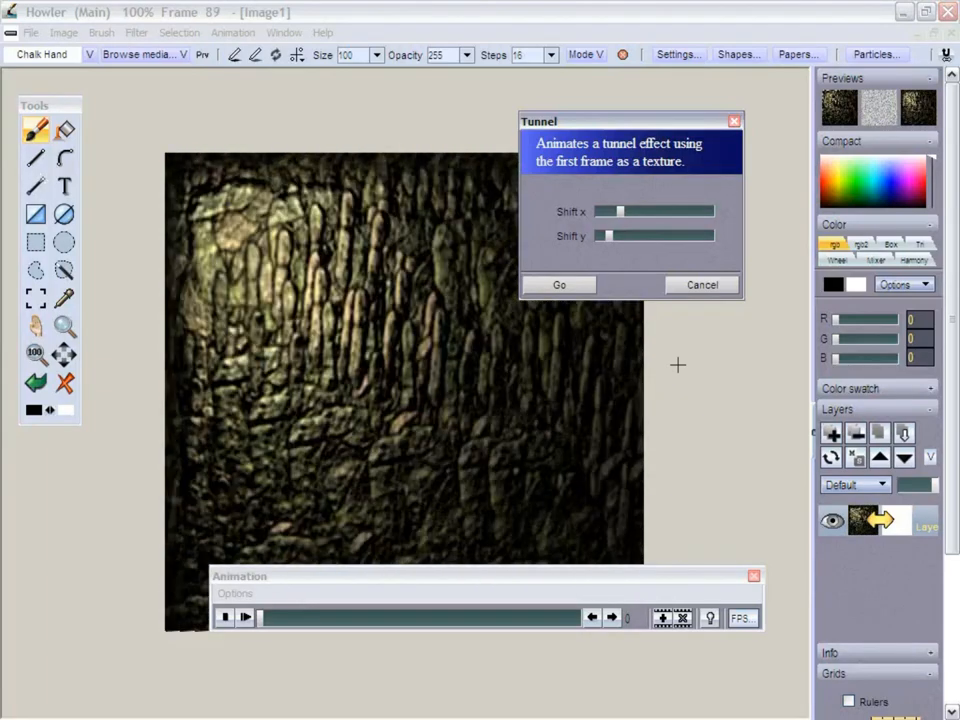
pyautogui.click(558, 285)
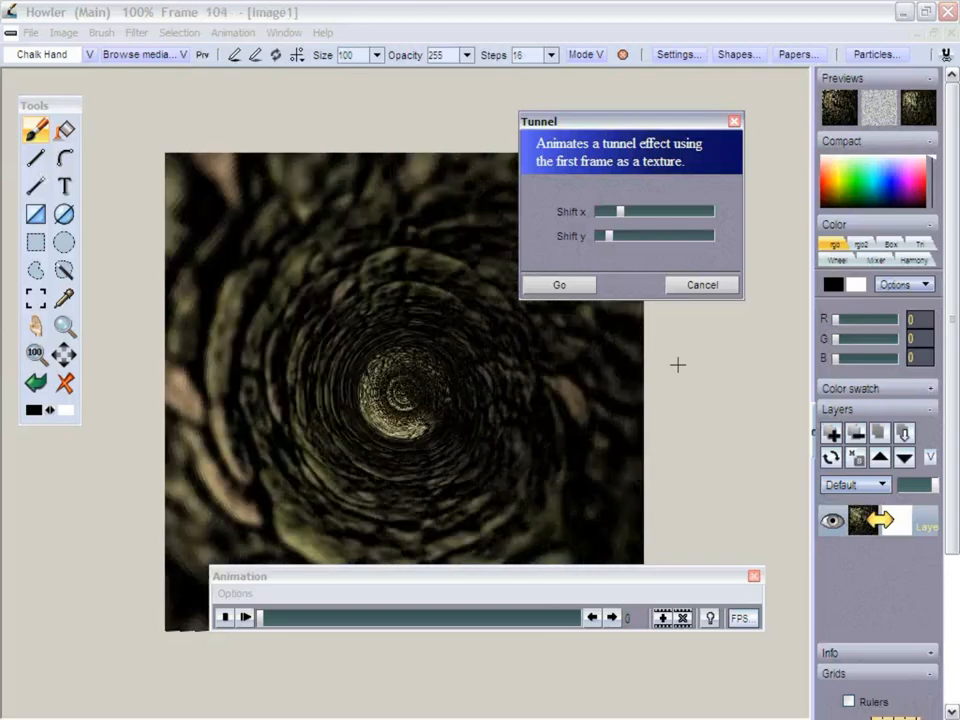